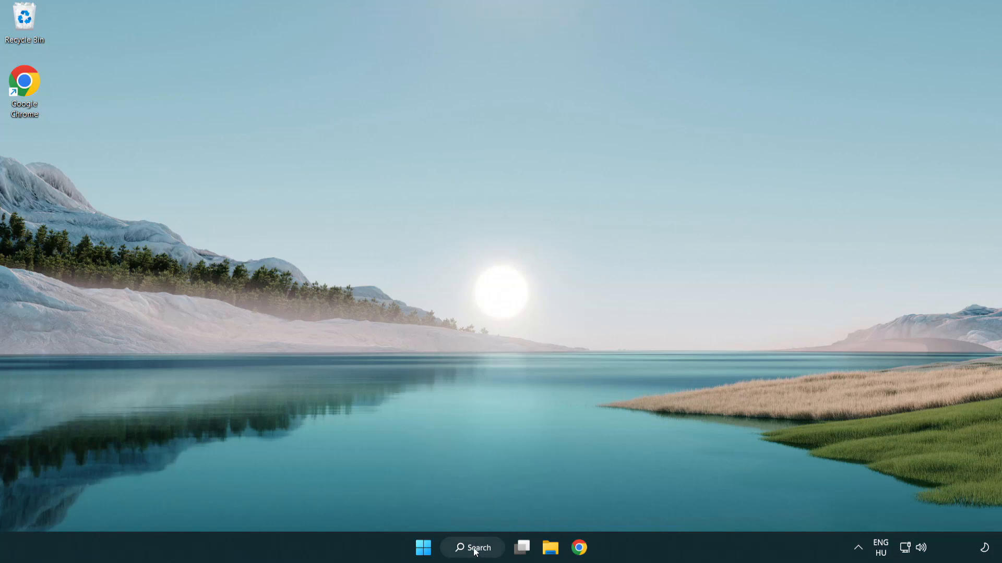
- Search for 'device Manager' from the taskbar and launch Device Manager
click(471, 548)
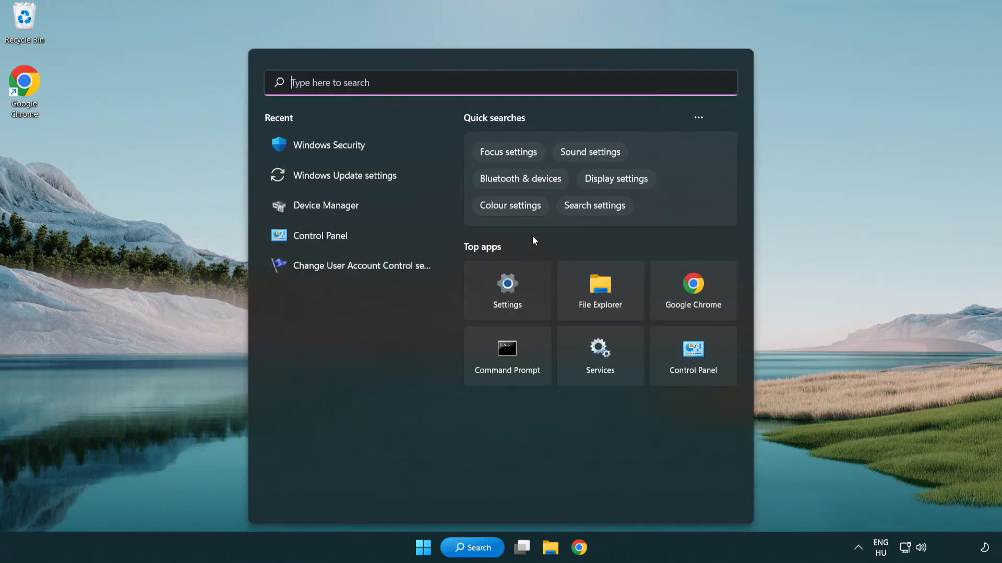
text(device Manager)
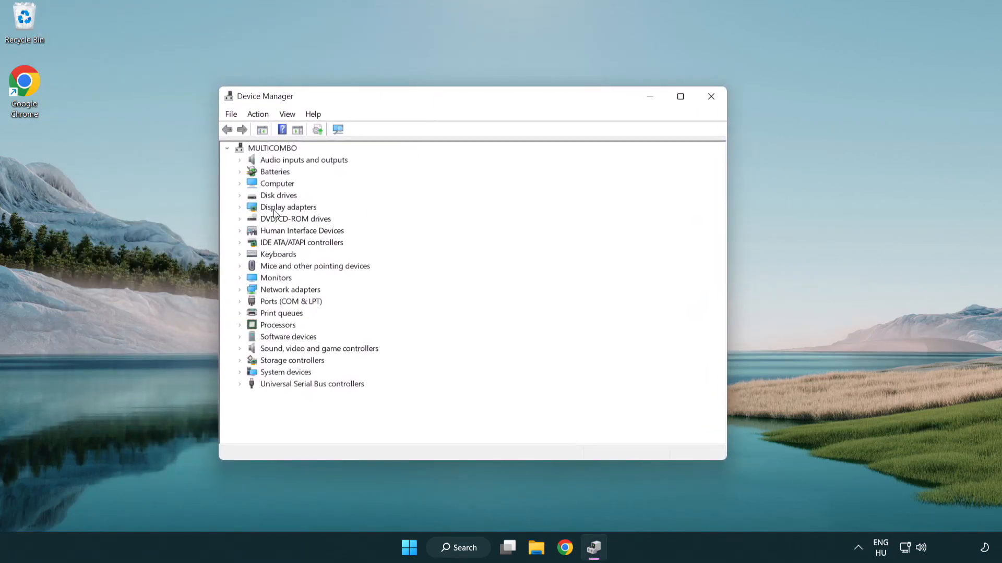
- Update the VMware SVGA 3D display adapter driver, letting Windows search automatically
click(288, 206)
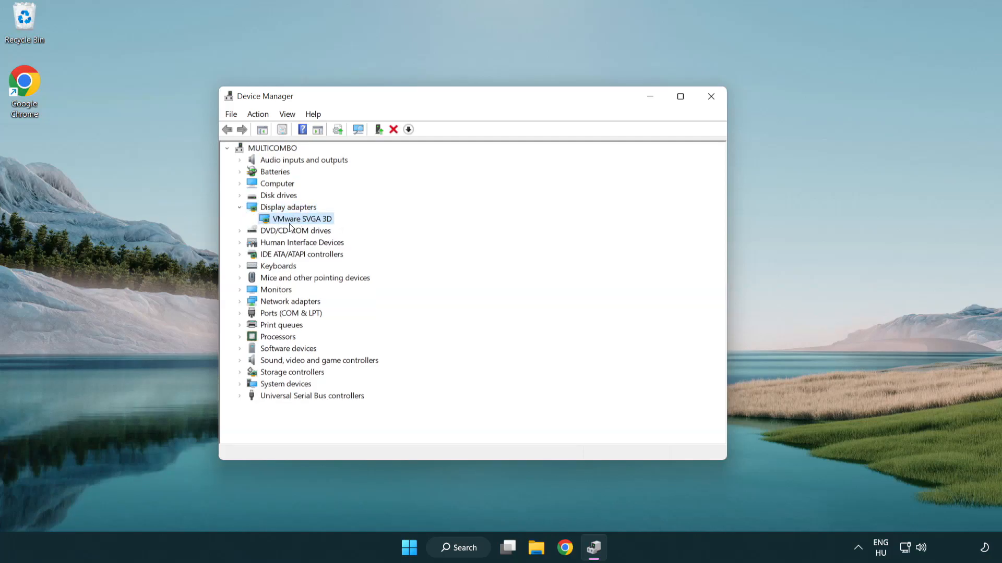
right_click(302, 219)
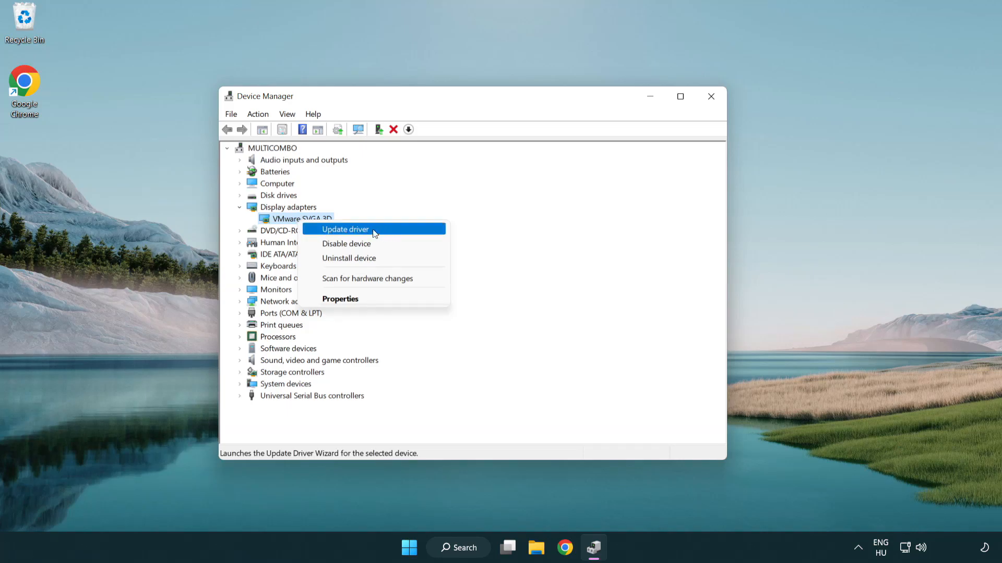
click(345, 229)
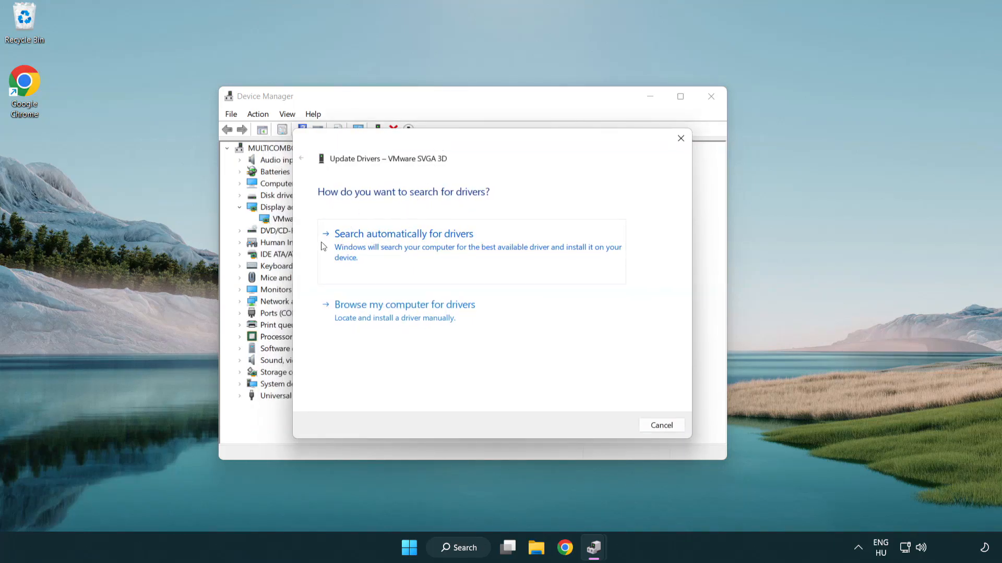
mouse_move(426, 247)
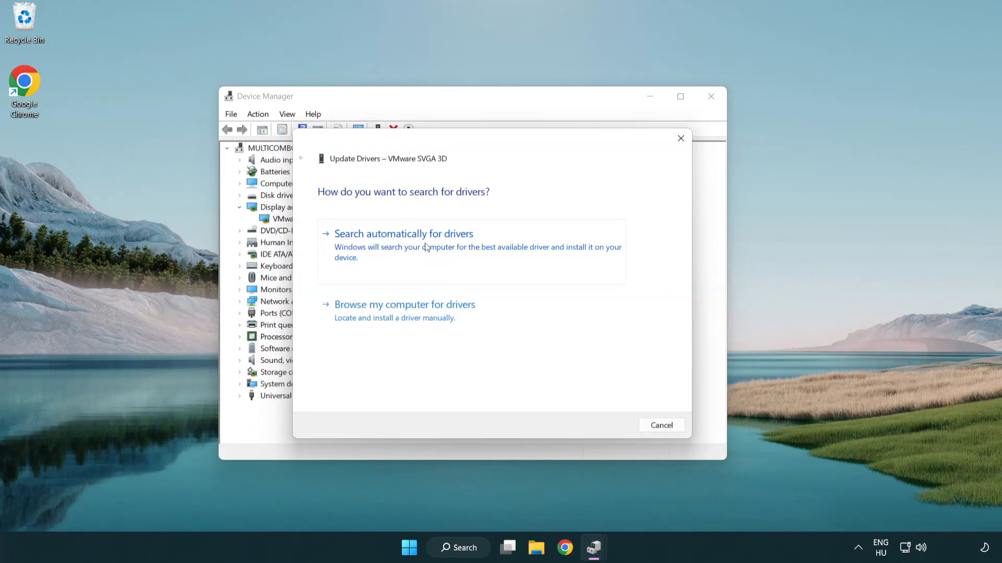
click(403, 233)
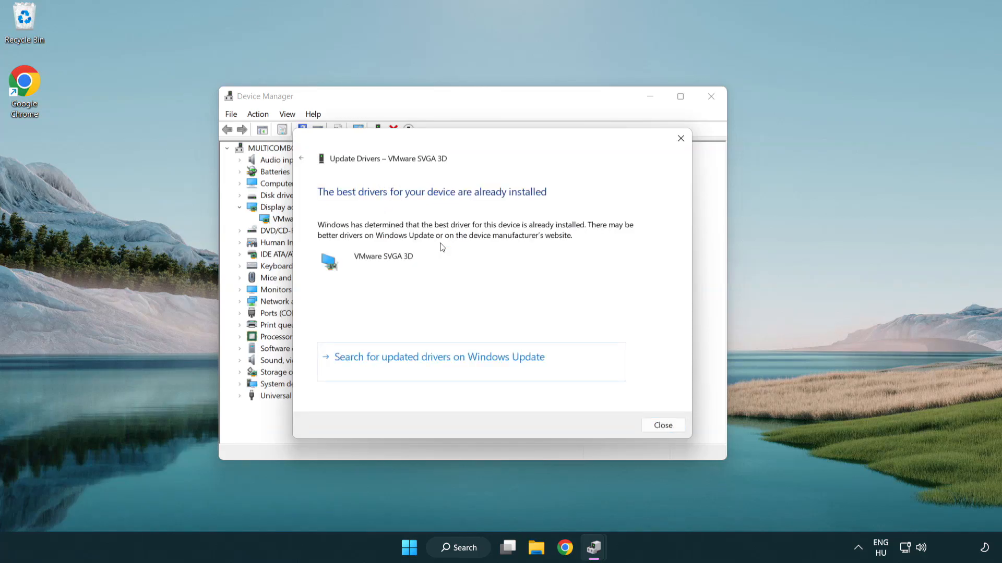
mouse_move(485, 205)
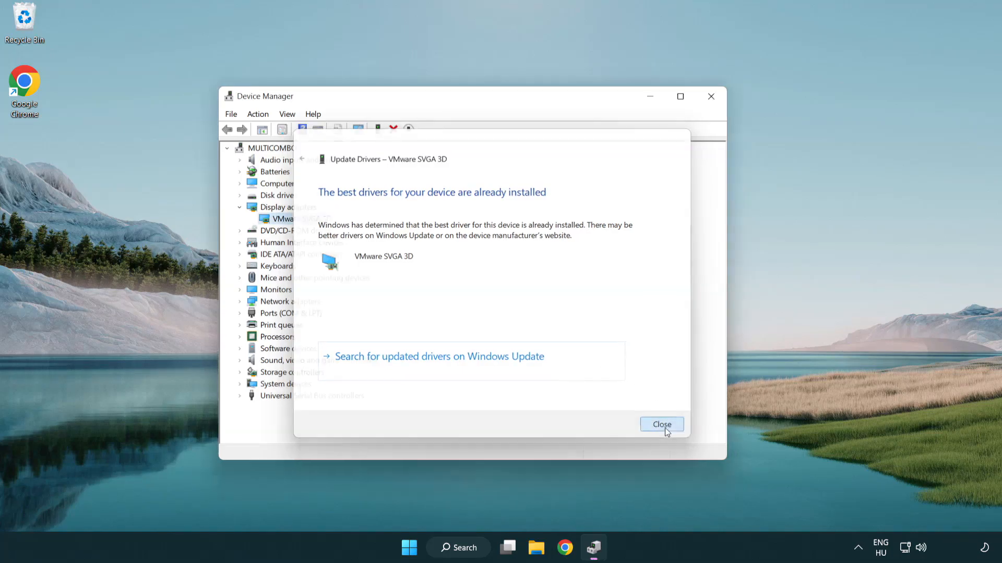
- Dismiss the 'best driver already installed' result and close Device Manager
click(661, 425)
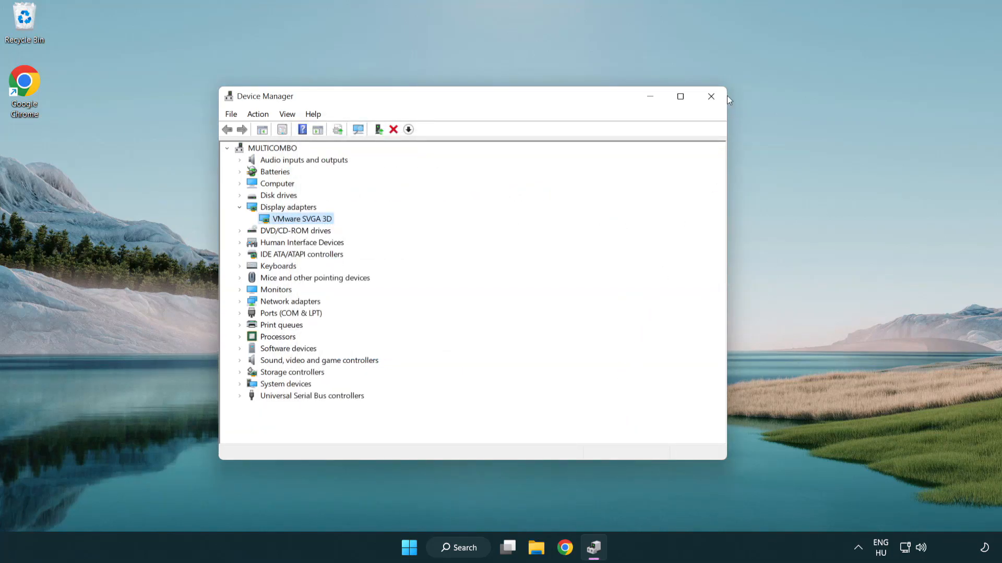
mouse_move(709, 96)
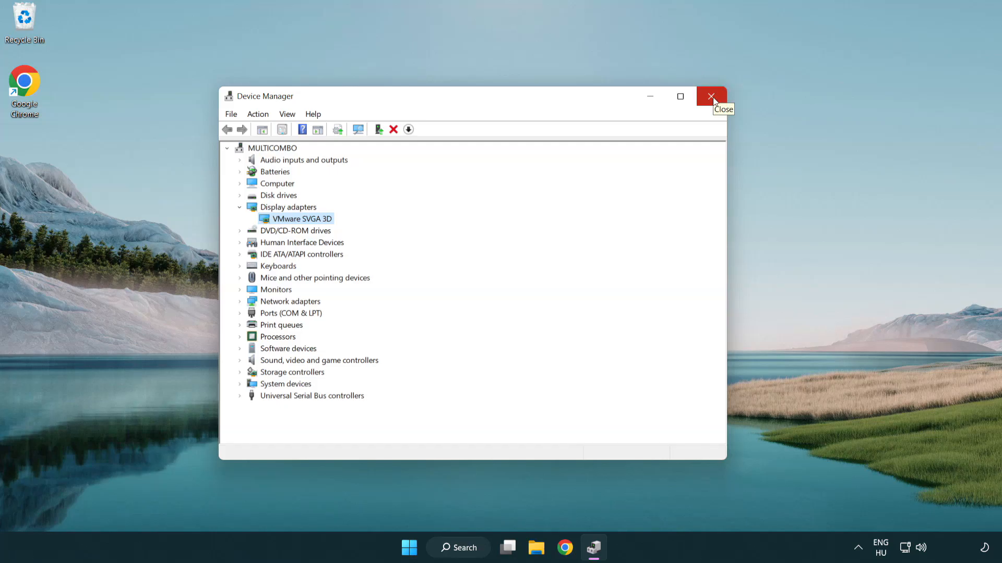
click(711, 96)
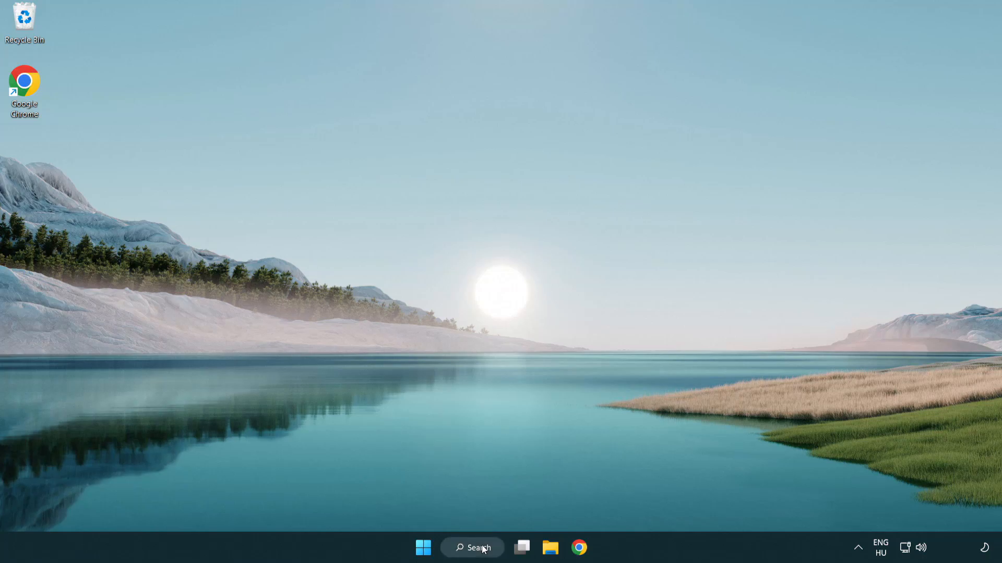
- Search 'upd' from the taskbar to launch the Windows Update settings page
click(472, 548)
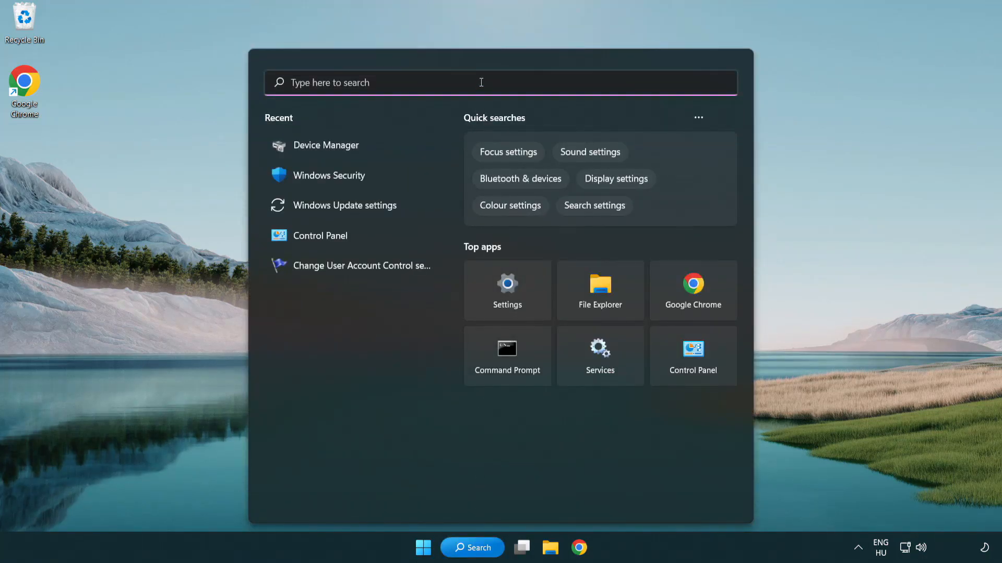
text(upd)
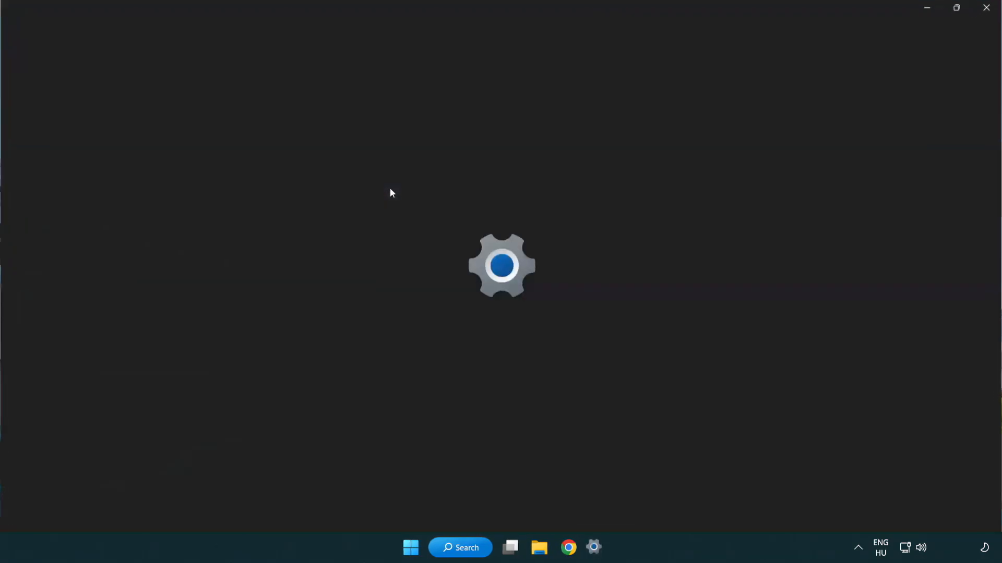
- Run Check for updates on the Windows Update page and confirm the system is up to date
click(592, 548)
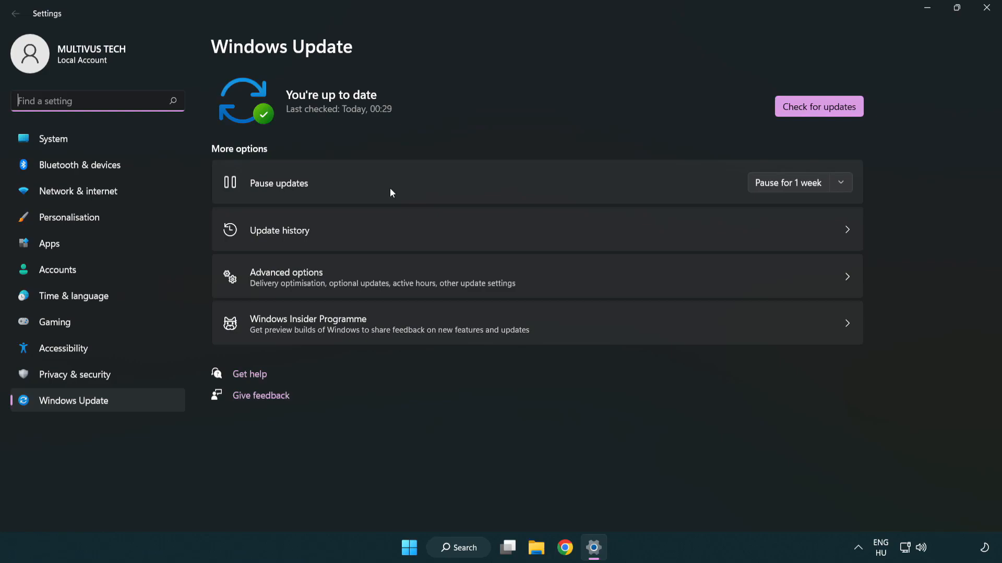
mouse_move(834, 117)
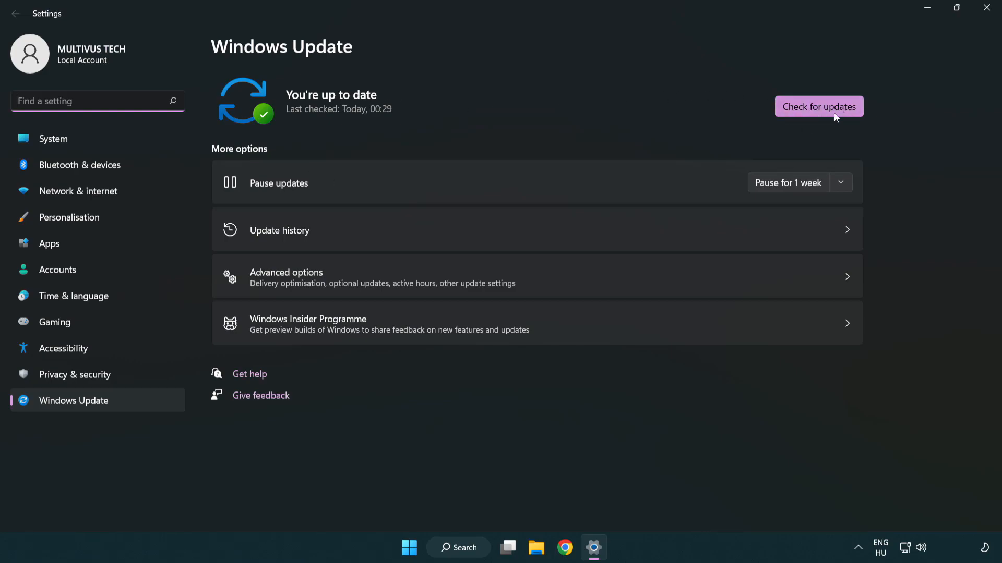
click(818, 106)
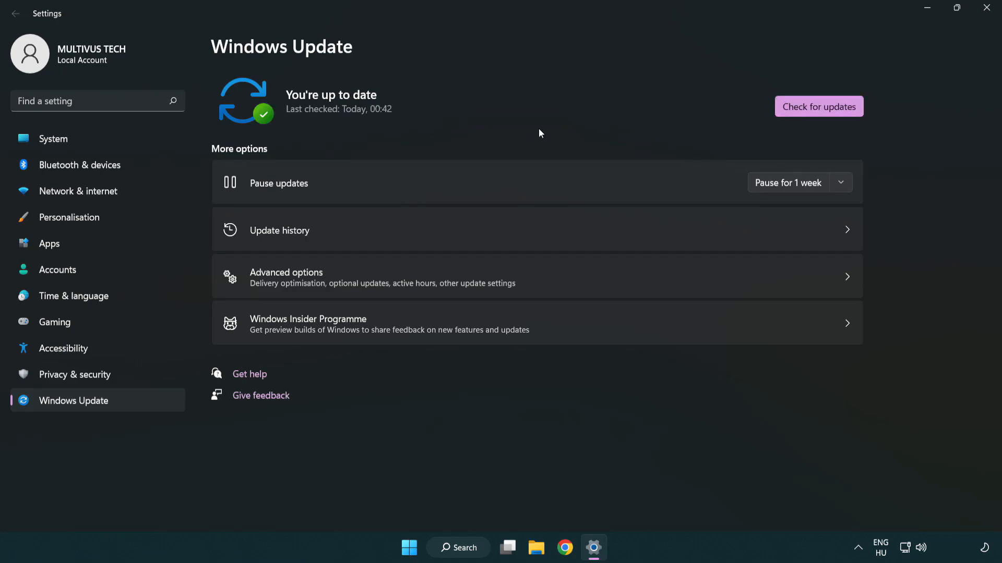
mouse_move(989, 9)
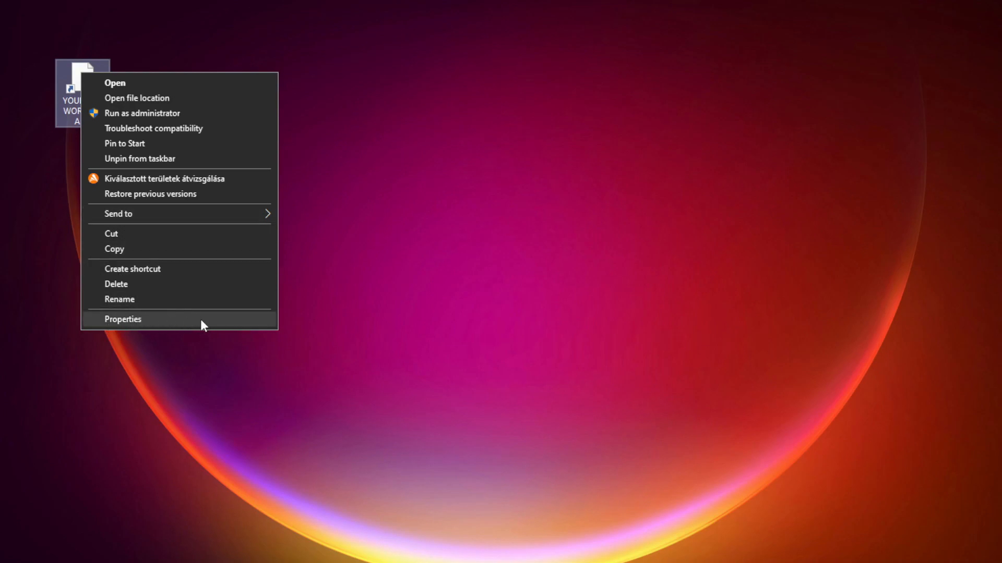
- Show the Compatibility properties of the YOUR NOT WORKING APP shortcut
click(123, 319)
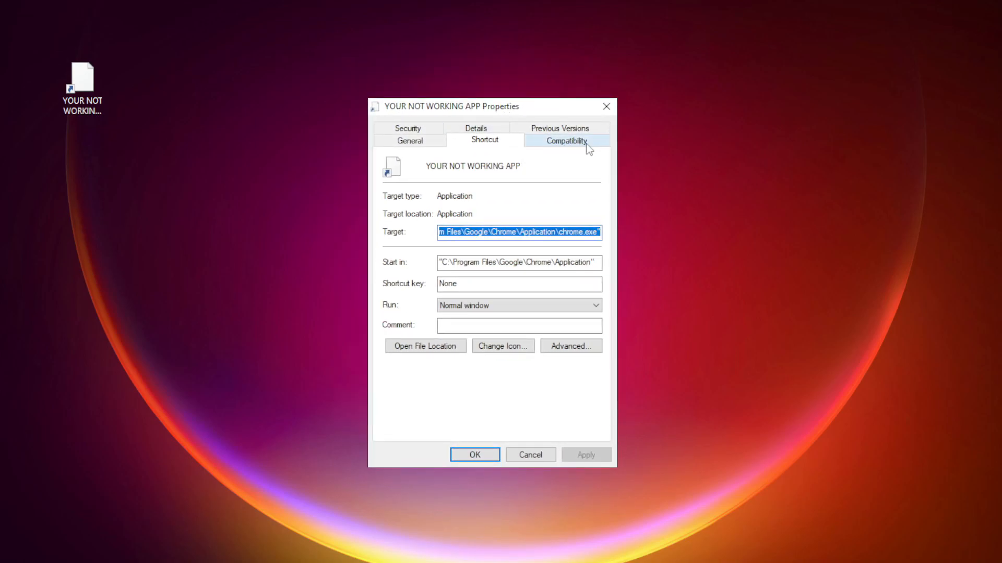
click(565, 140)
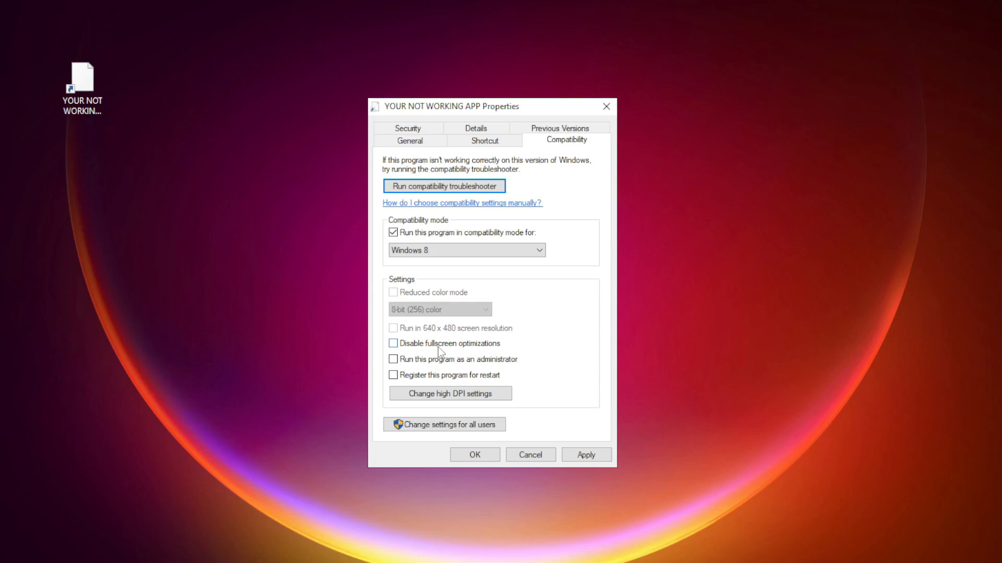
- Enable Disable fullscreen optimizations and Run as administrator, then apply the changes
click(393, 343)
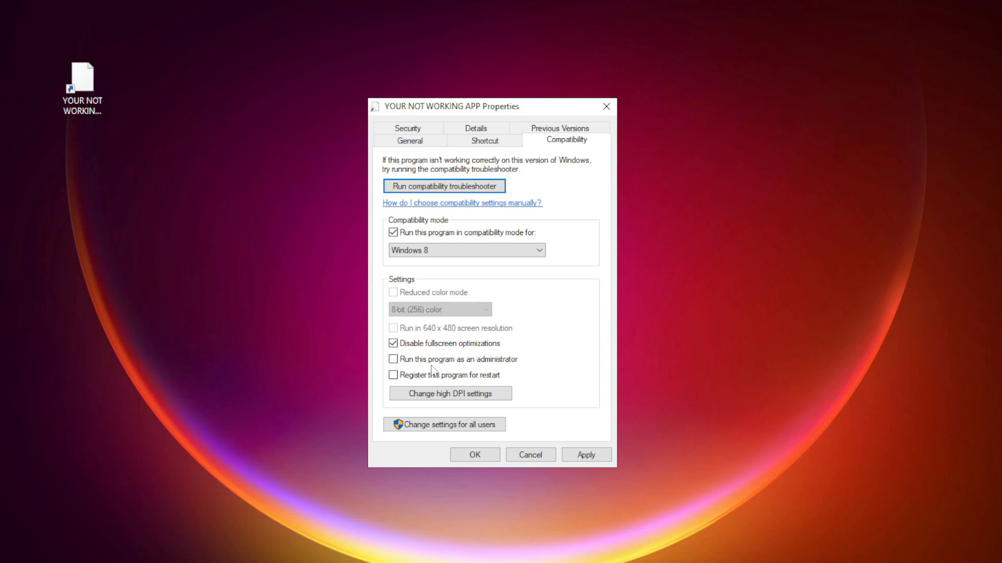
click(393, 359)
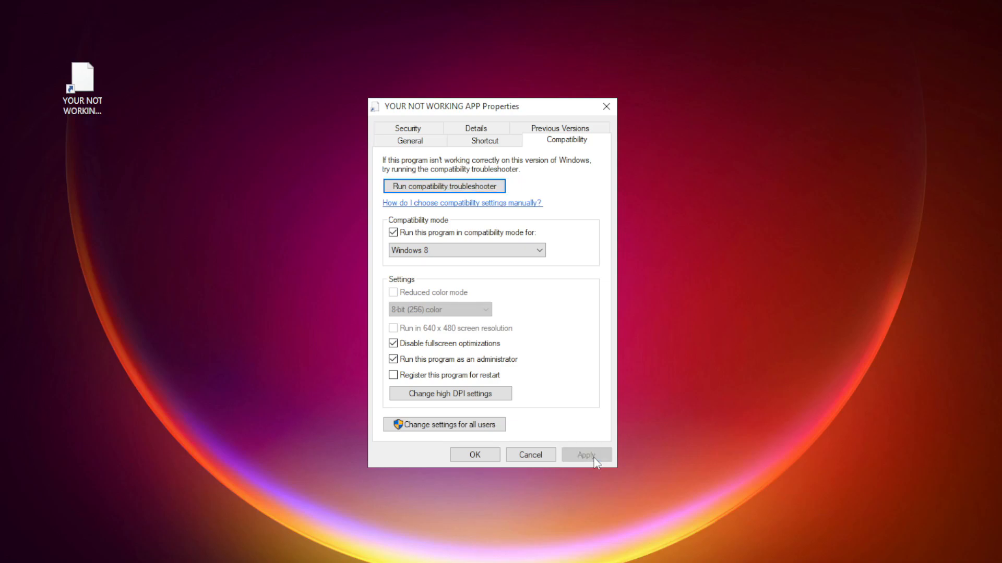
click(475, 454)
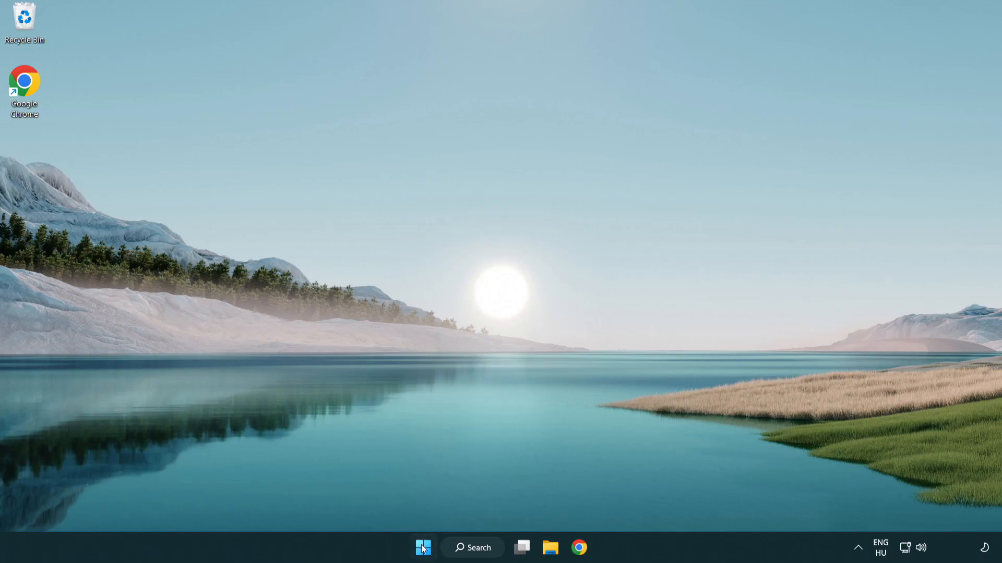
- Launch Task Manager from the Start button's context menu
right_click(422, 548)
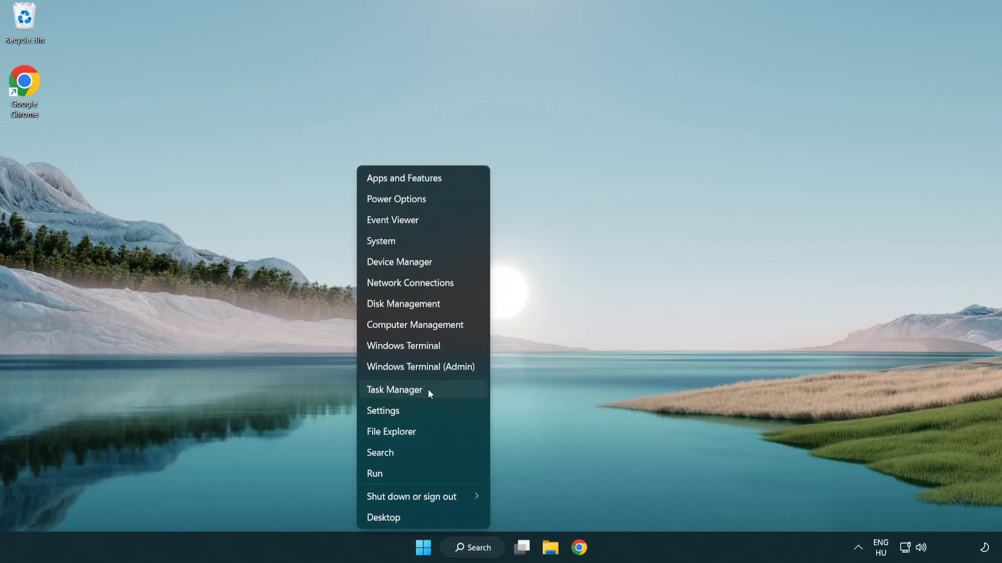
click(395, 389)
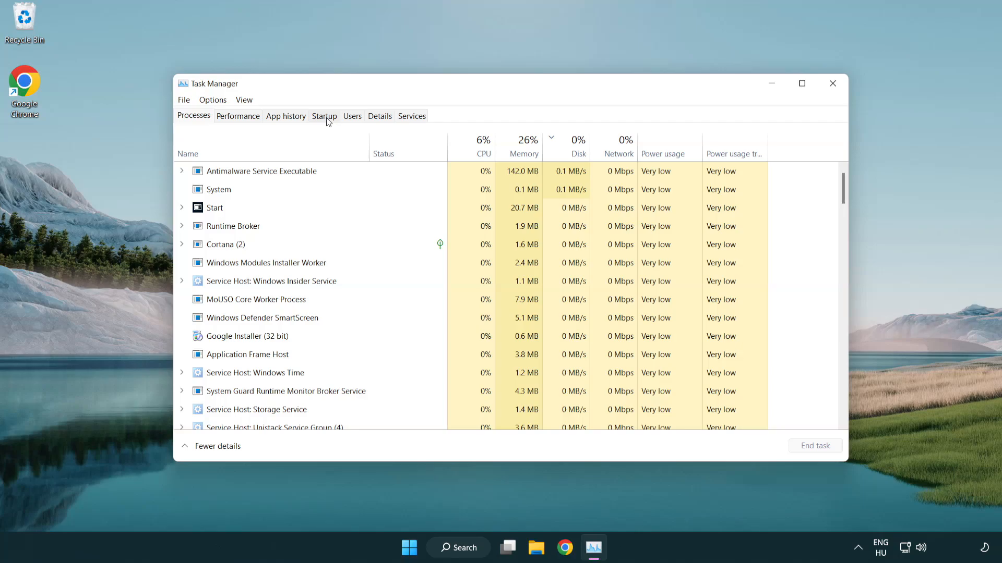
- In the Startup list, disable the Terminal and Phone Link startup entries
click(324, 116)
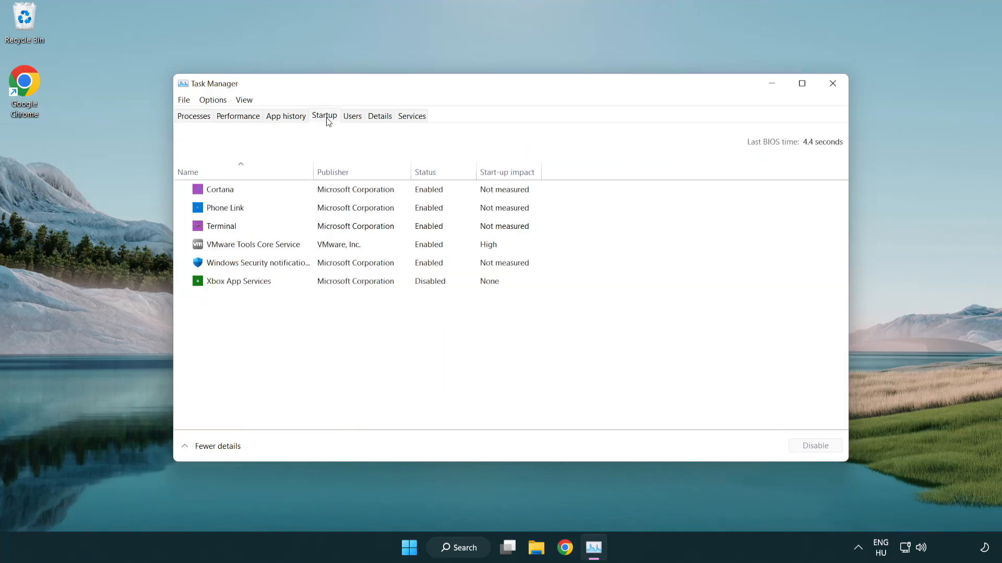
click(221, 227)
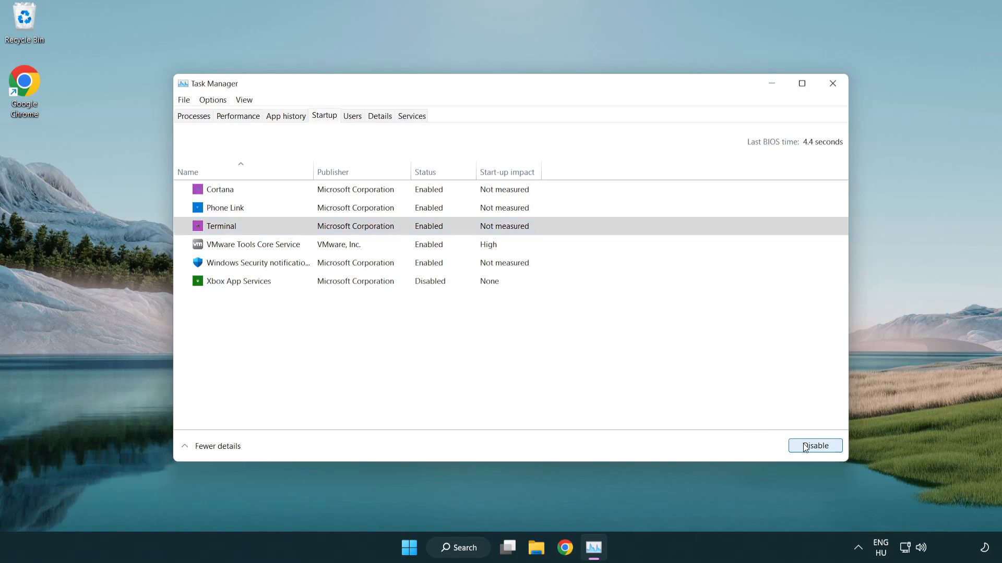
click(814, 446)
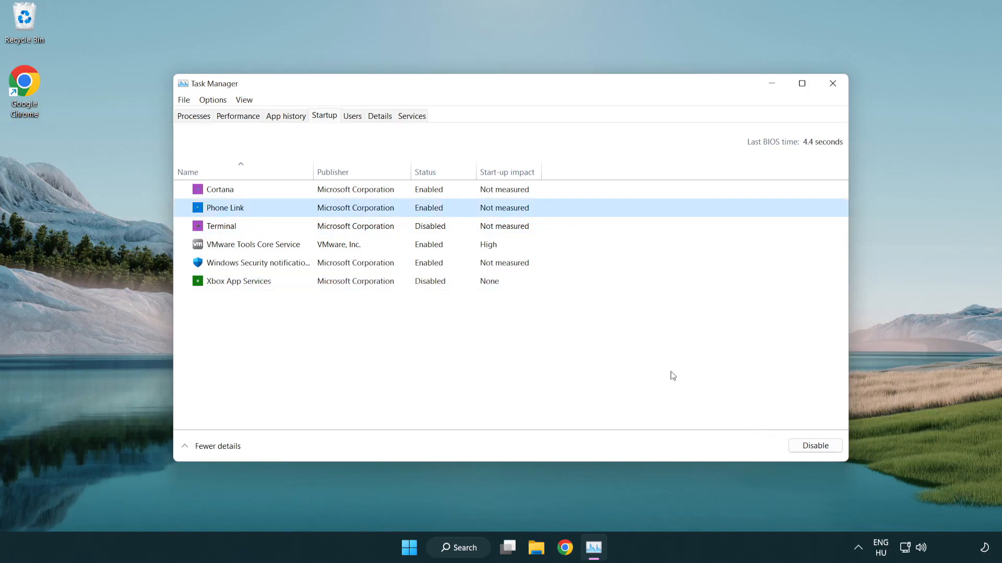
click(815, 446)
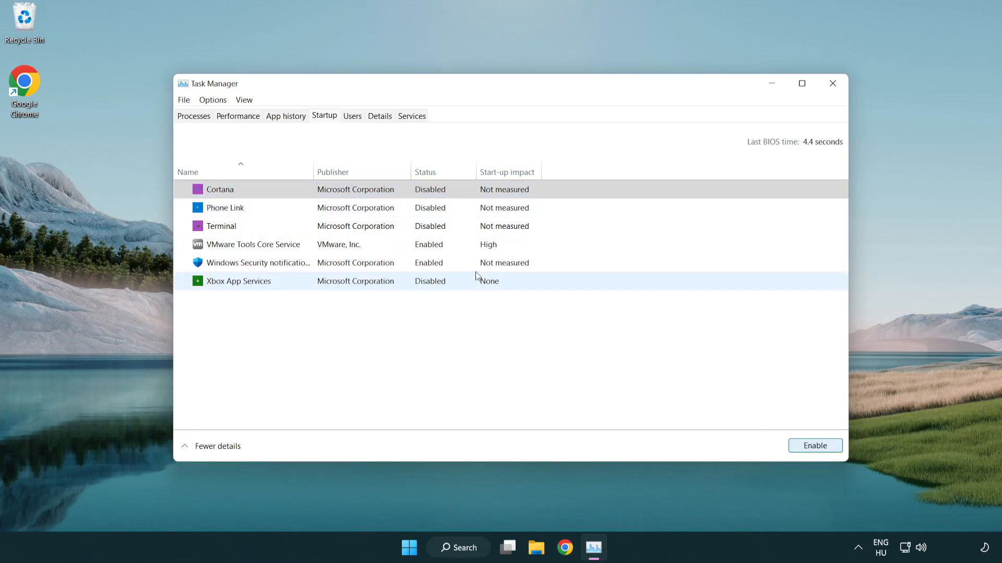
- Disable the Windows Security notification startup entry and close Task Manager
click(257, 263)
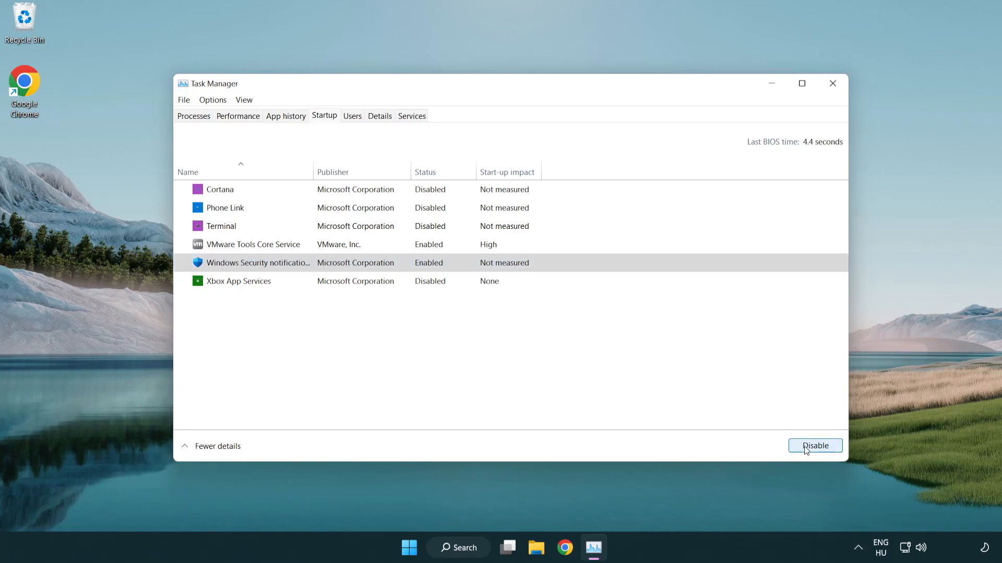
click(815, 446)
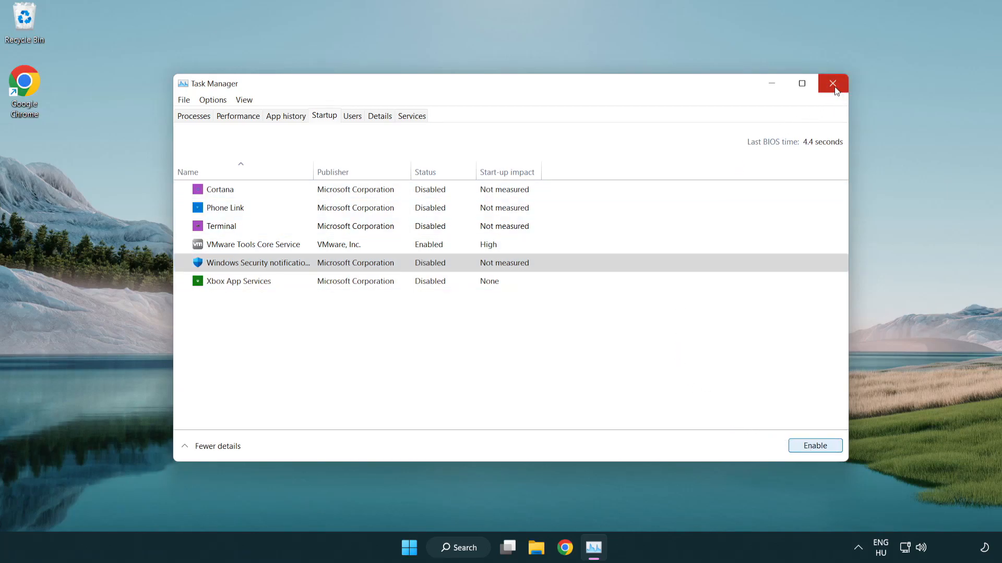
click(831, 83)
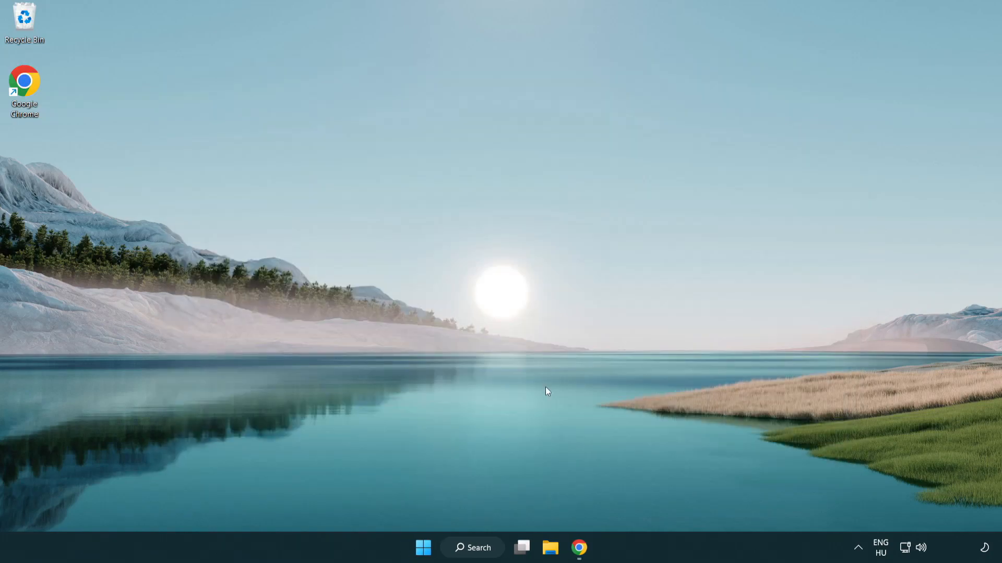
- In Chrome, download the DirectX End-User Runtime Web Installer and run dxwebsetup.exe
click(578, 548)
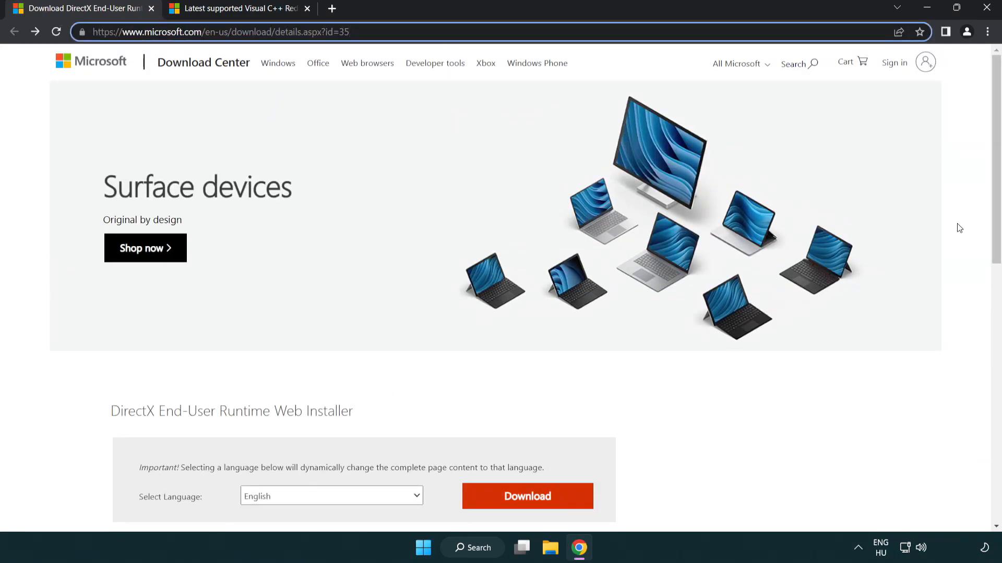
scroll(down, 3)
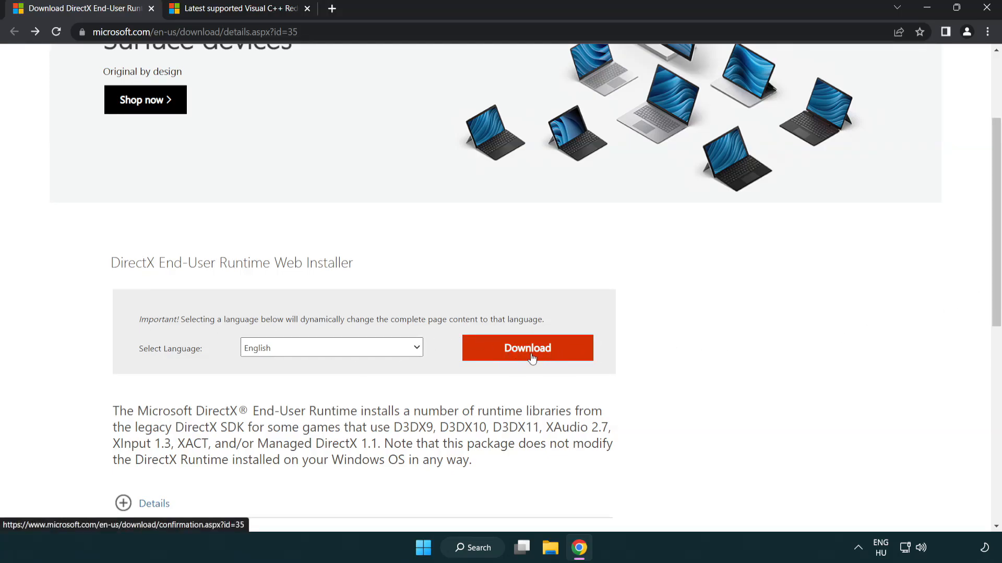
click(526, 347)
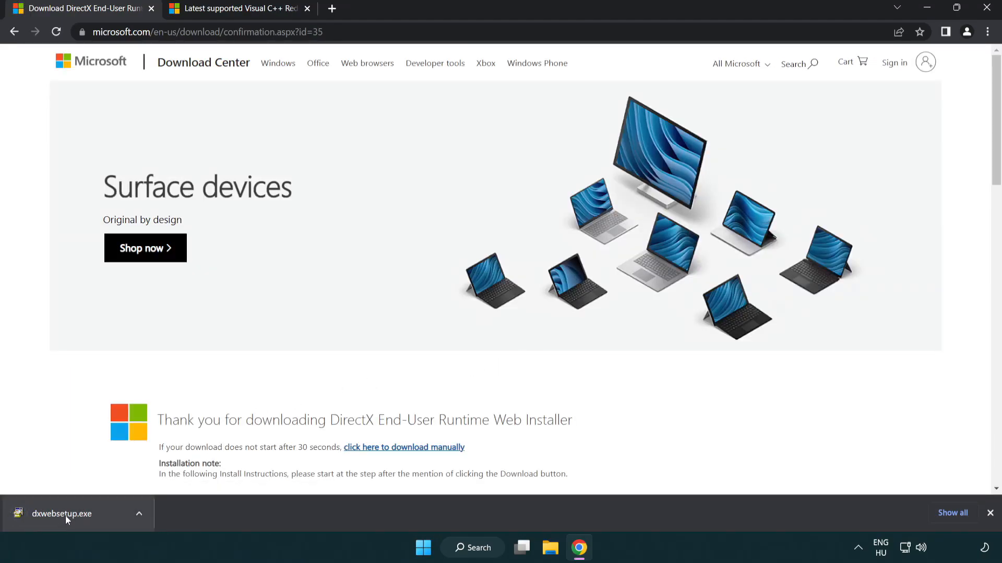
click(61, 513)
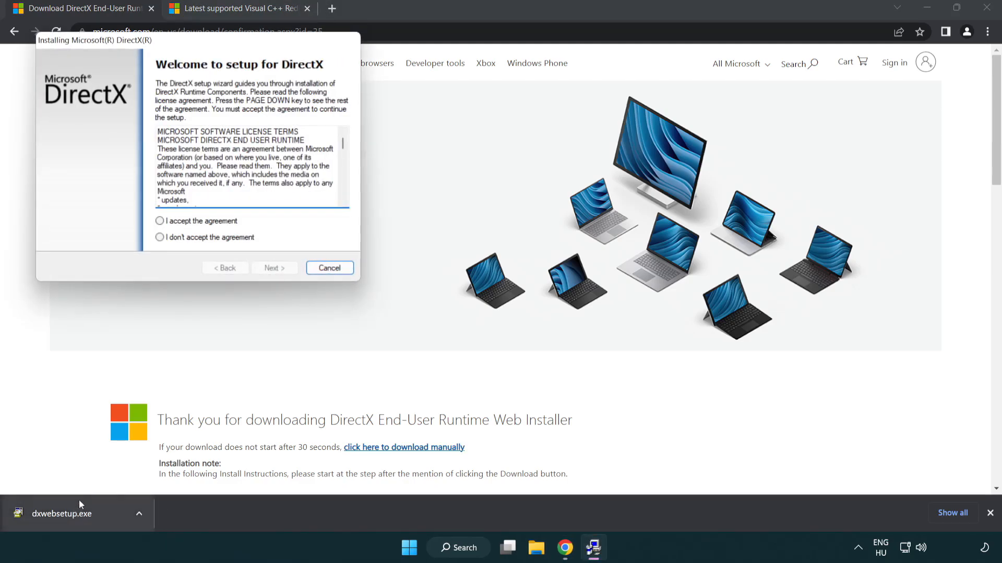
- Accept the DirectX license agreement and proceed to the next setup page
drag(94, 40, 367, 149)
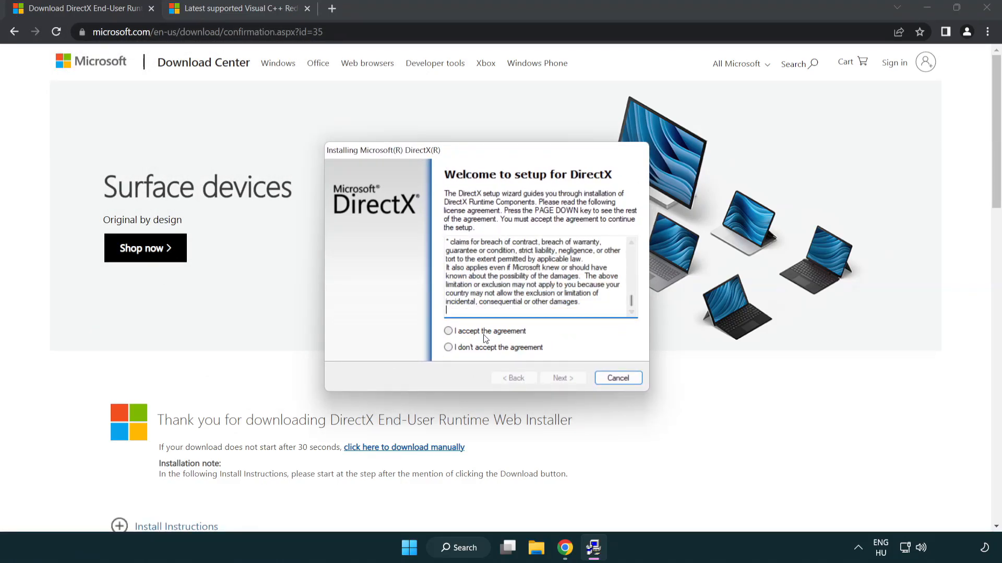
click(449, 331)
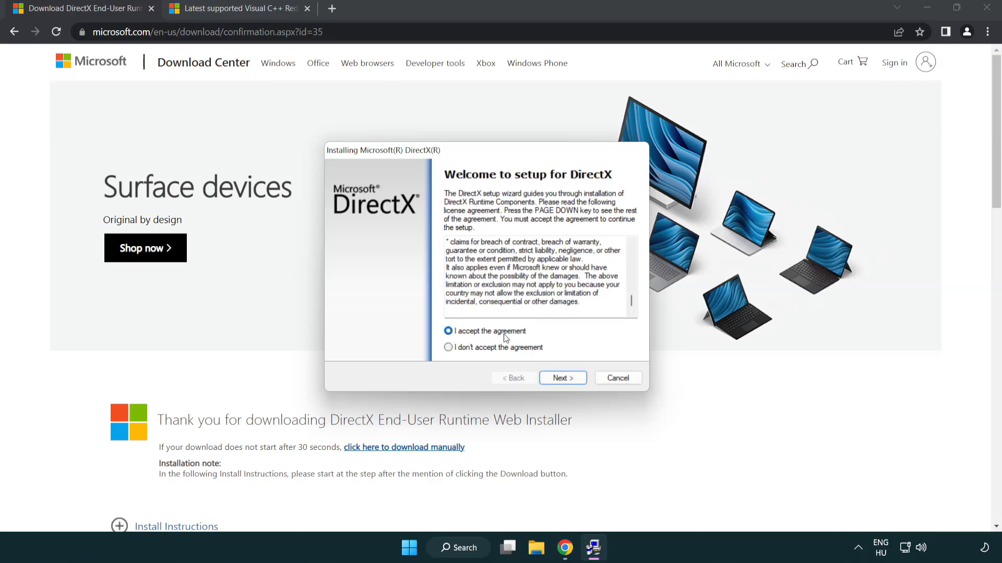
click(561, 378)
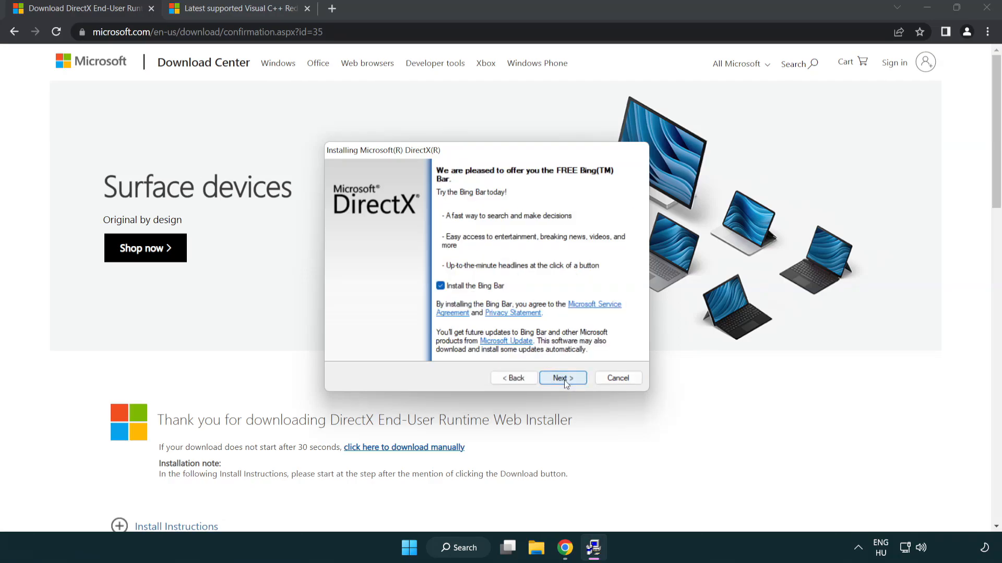
- Decline the Bing Bar offer, continue, and finish setup reporting no installation necessary
click(440, 286)
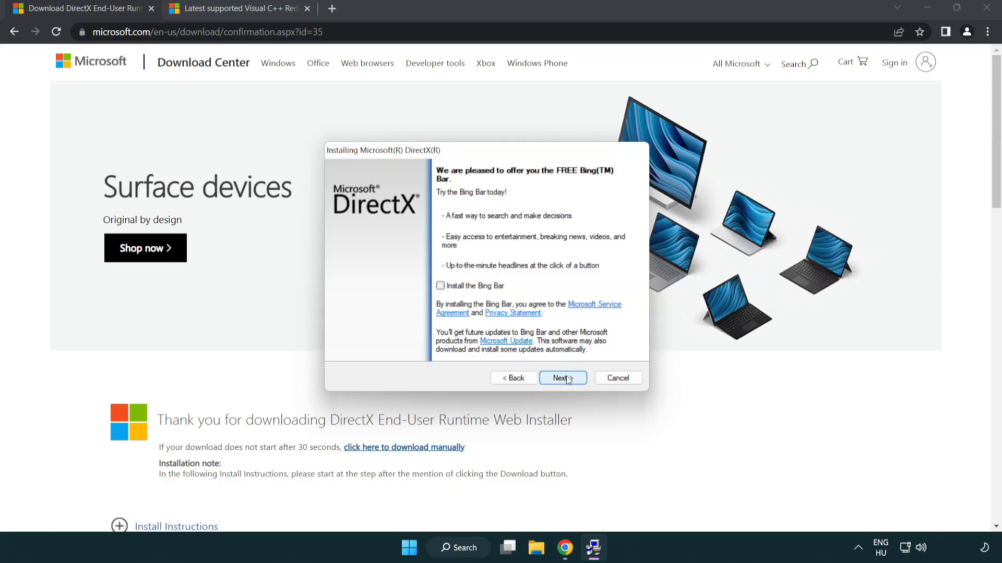
click(562, 378)
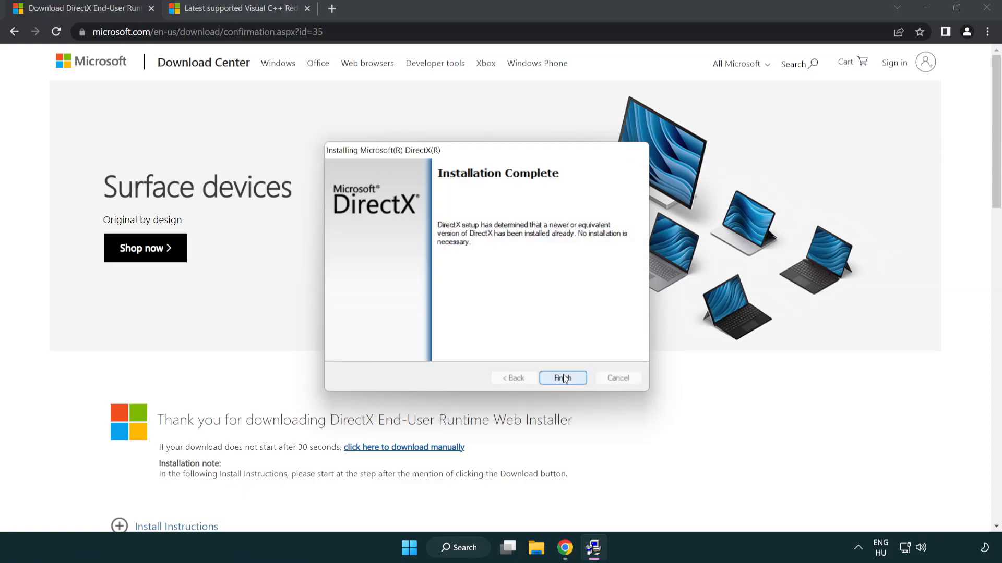
mouse_move(562, 389)
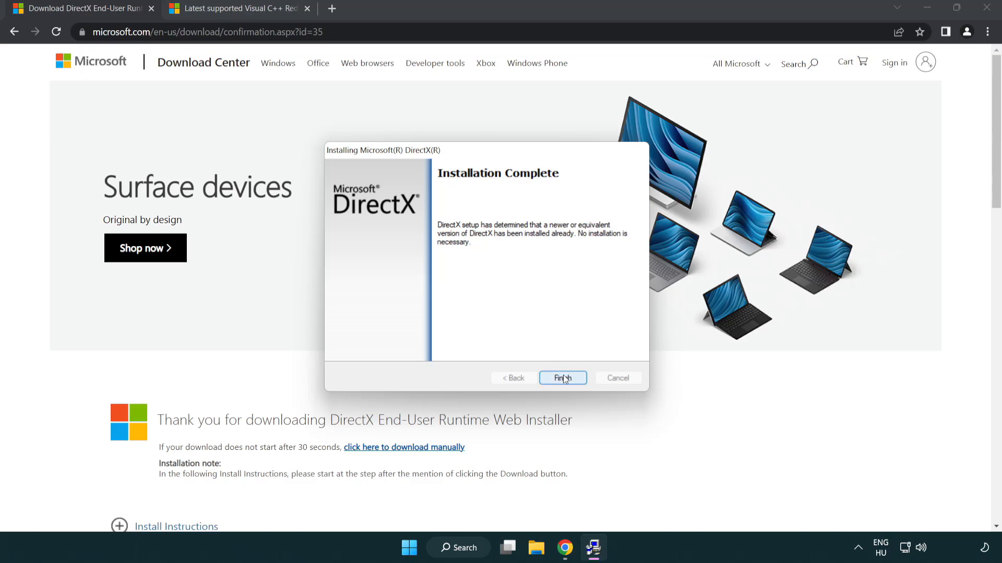
click(563, 378)
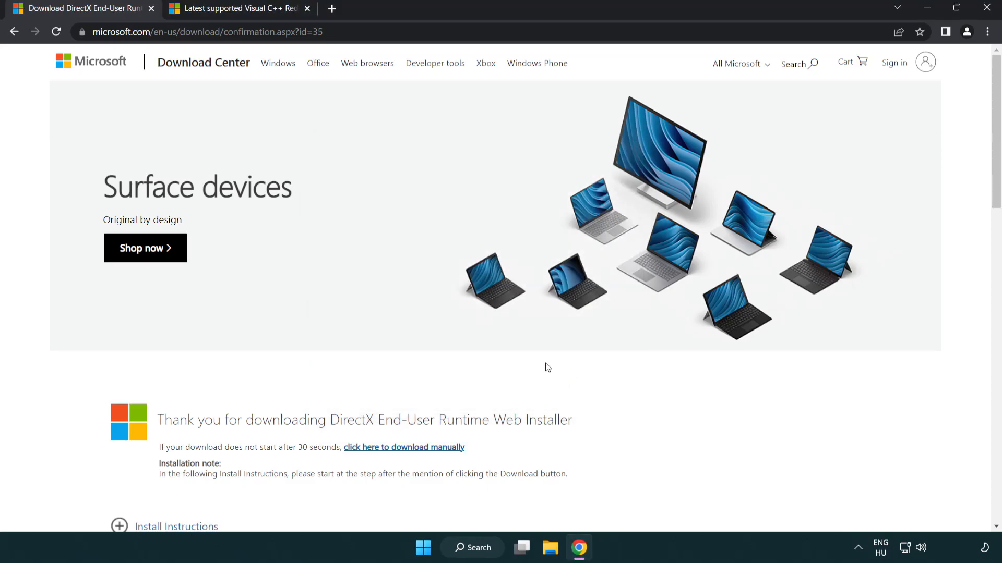
- Close the DirectX tab and scroll to the Visual Studio 2015–2022 redistributable table
click(237, 8)
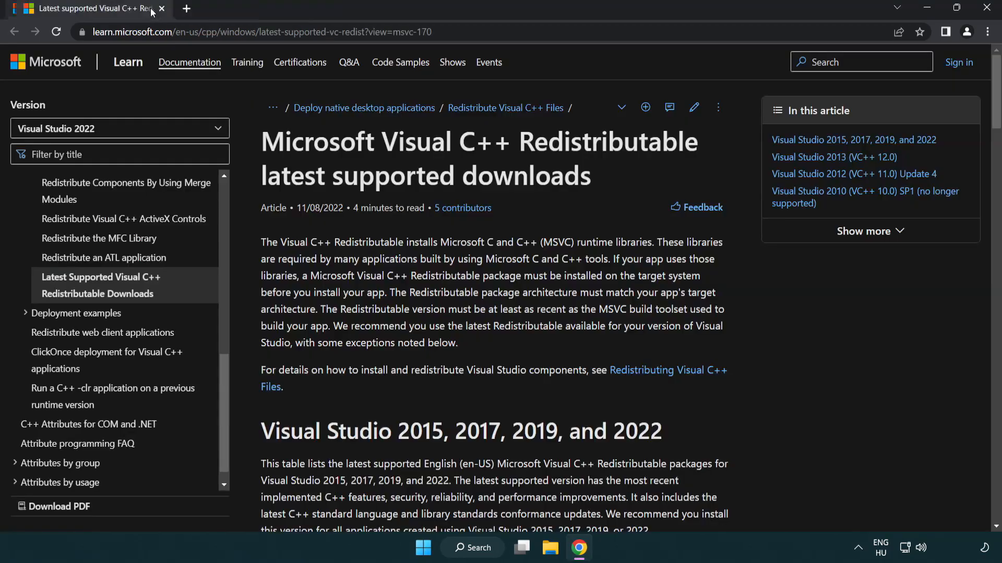
click(256, 32)
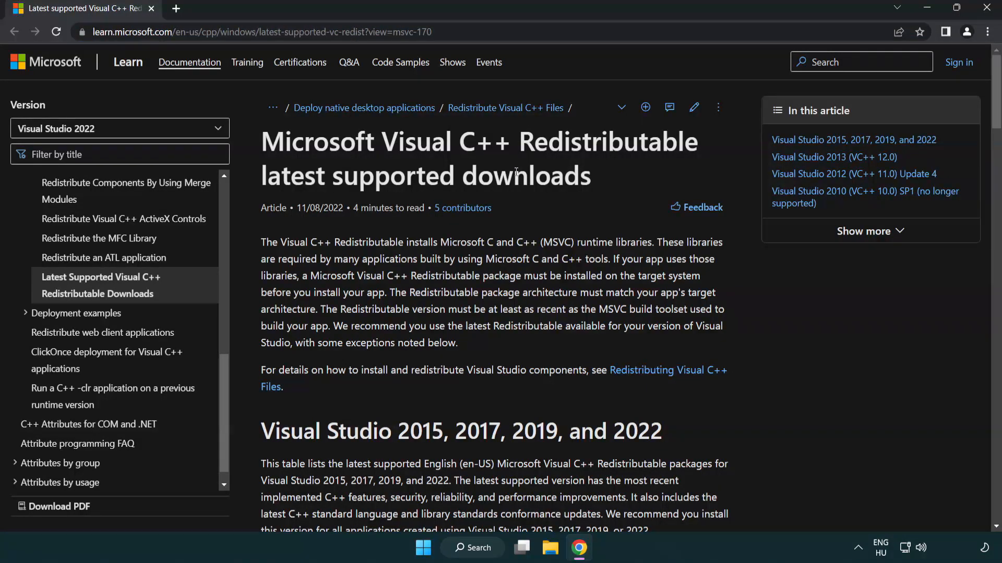
scroll(down, 3)
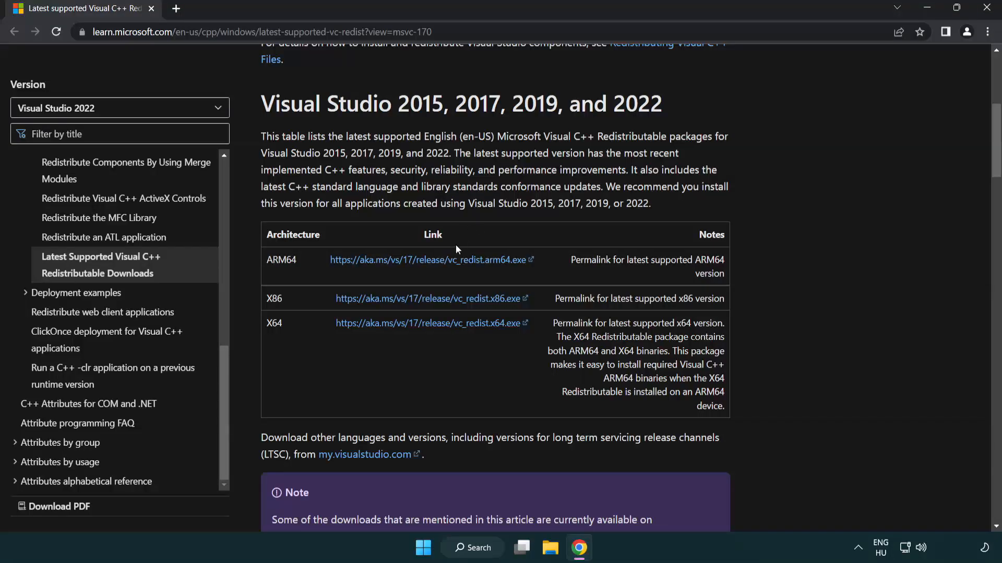
- Download the ARM64, x86 and x64 Visual C++ redistributable installers
click(426, 260)
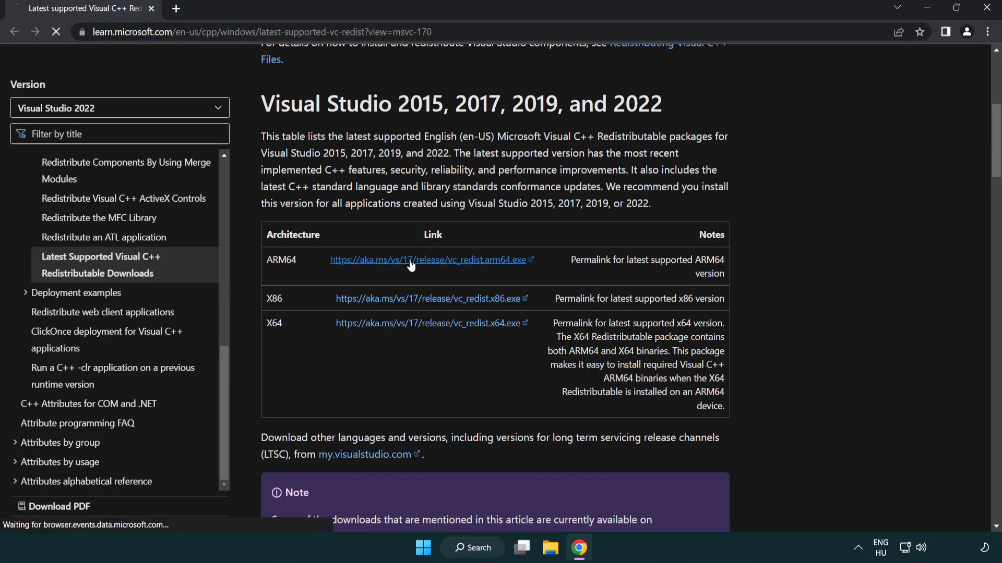
click(432, 322)
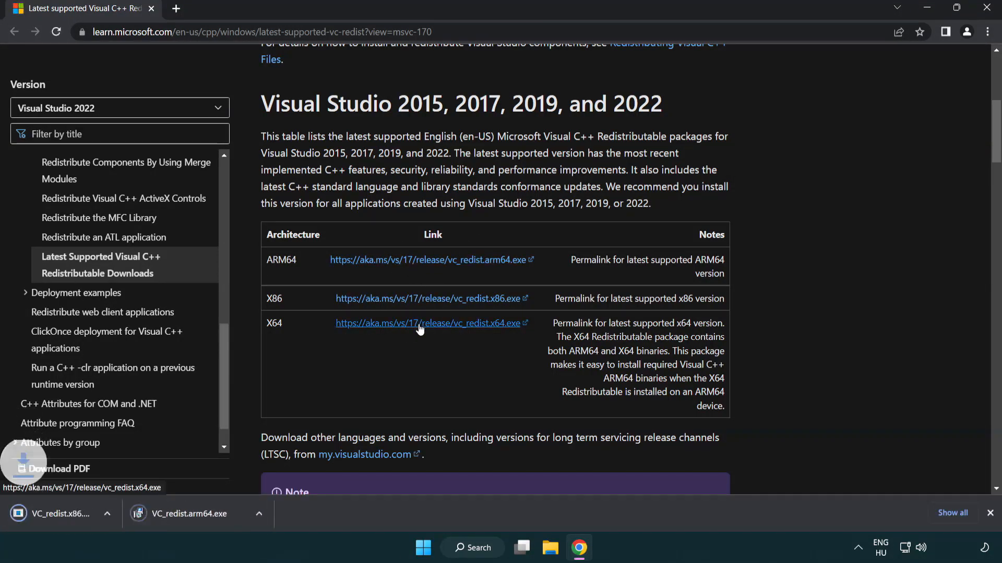
click(427, 323)
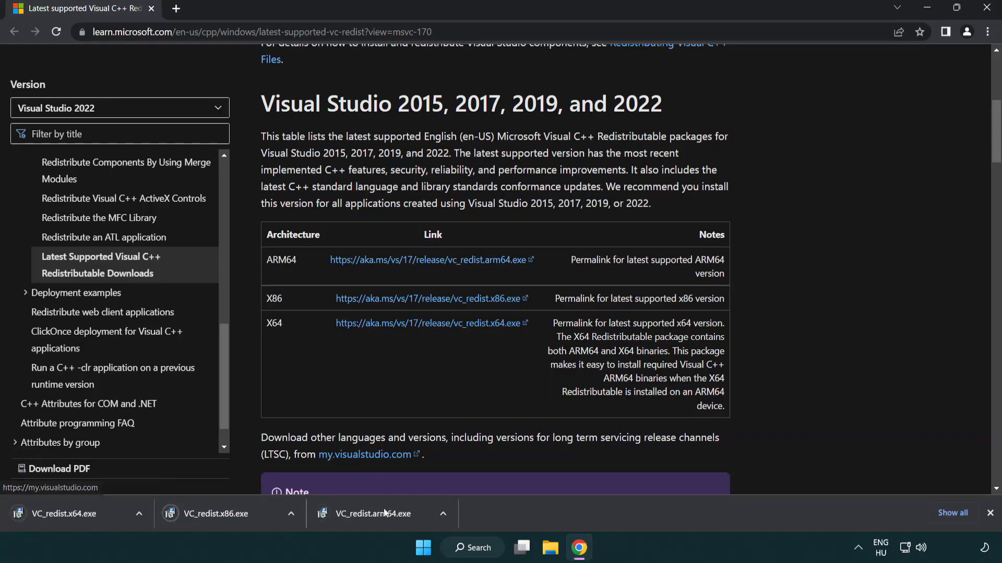
- Run VC_redist.arm64.exe, accept the license, and dismiss its unsupported-platform failure
click(376, 514)
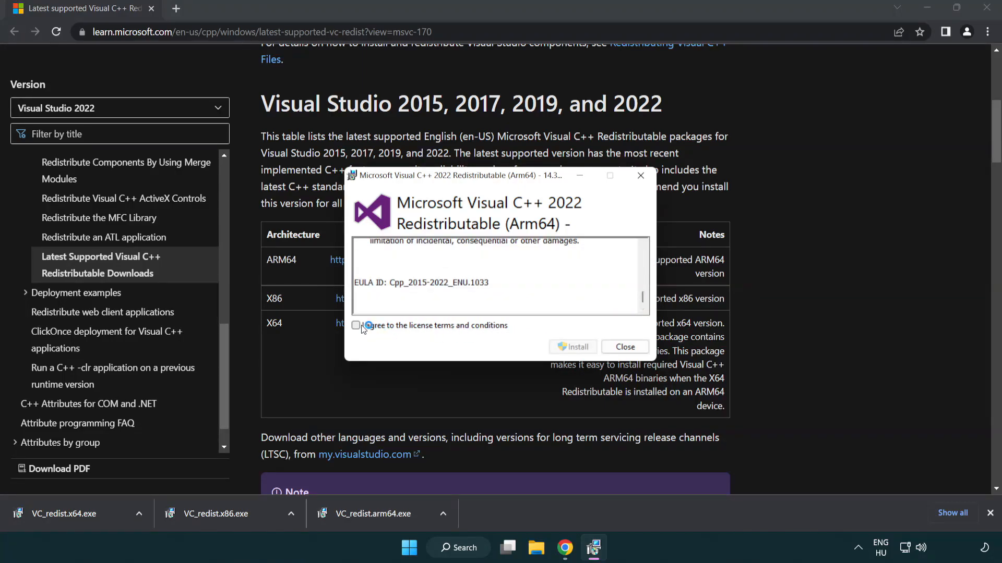
click(356, 326)
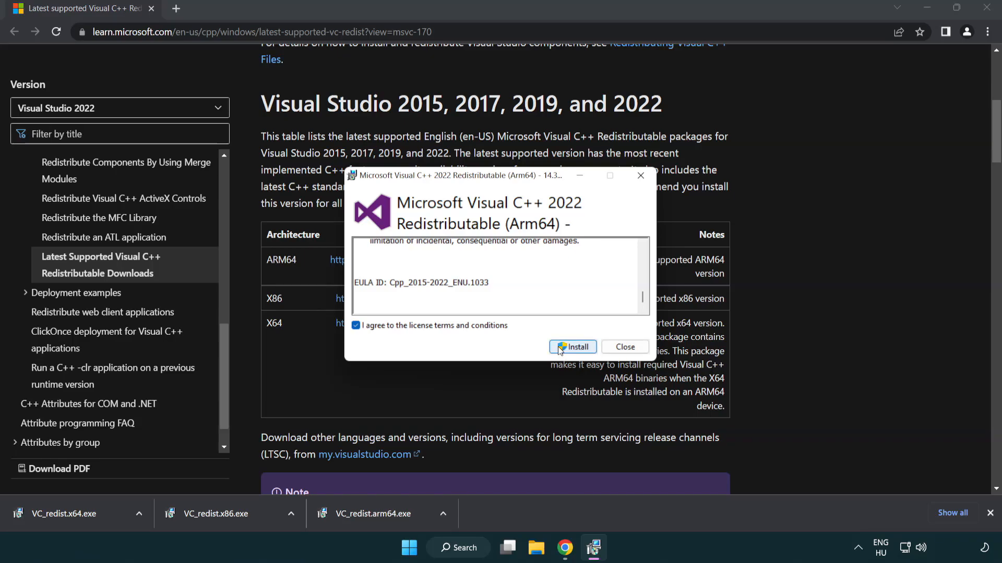
click(573, 346)
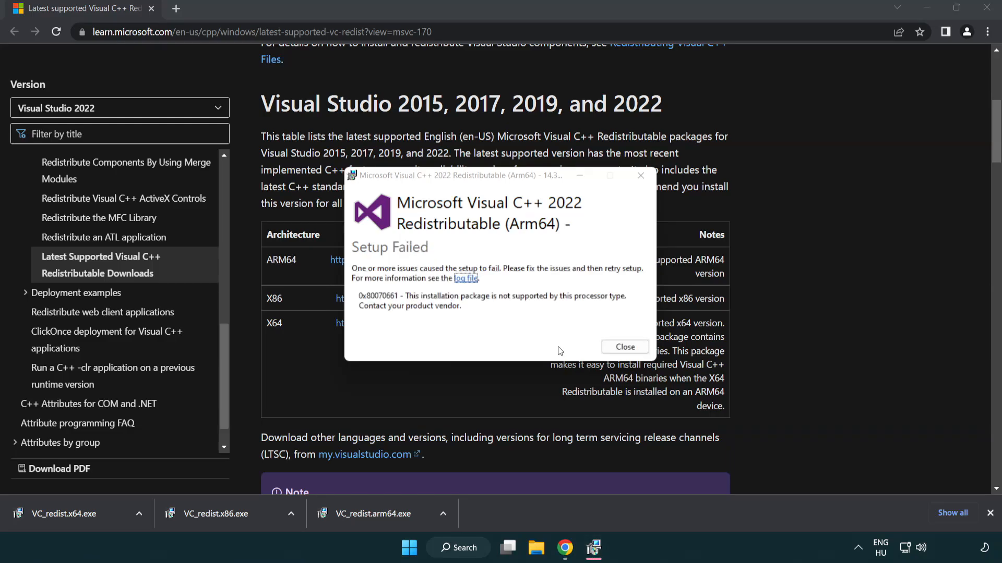
click(624, 346)
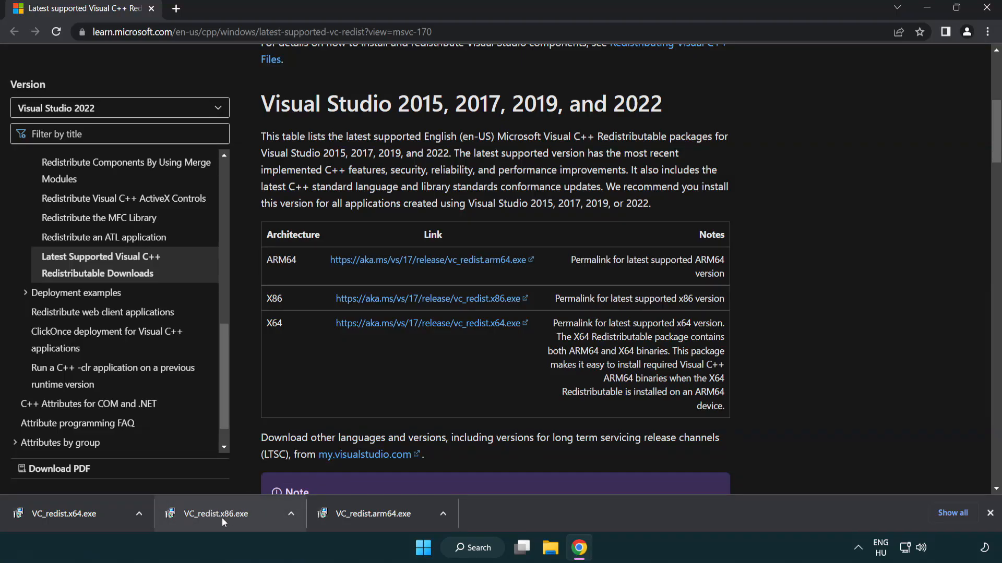
click(213, 514)
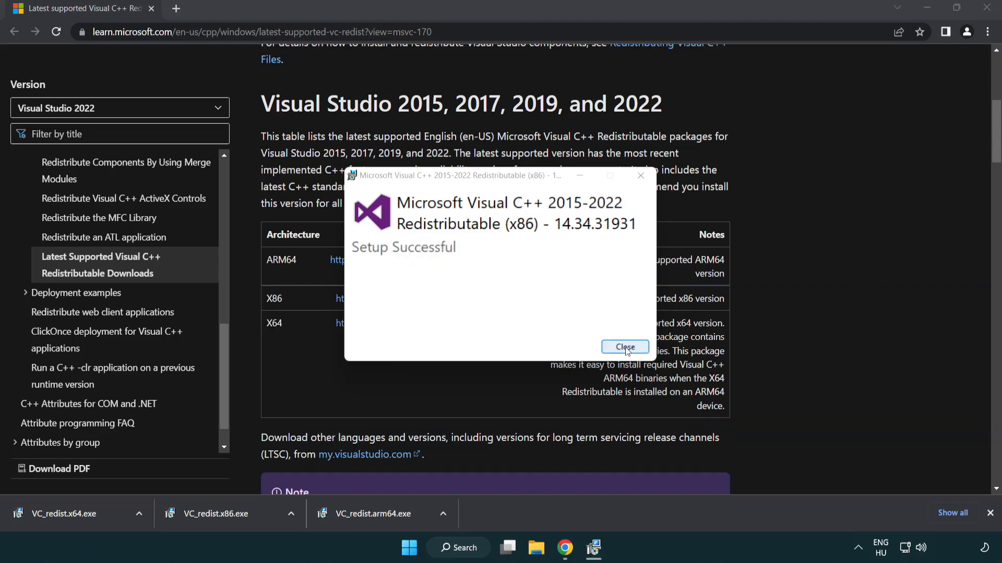
click(624, 347)
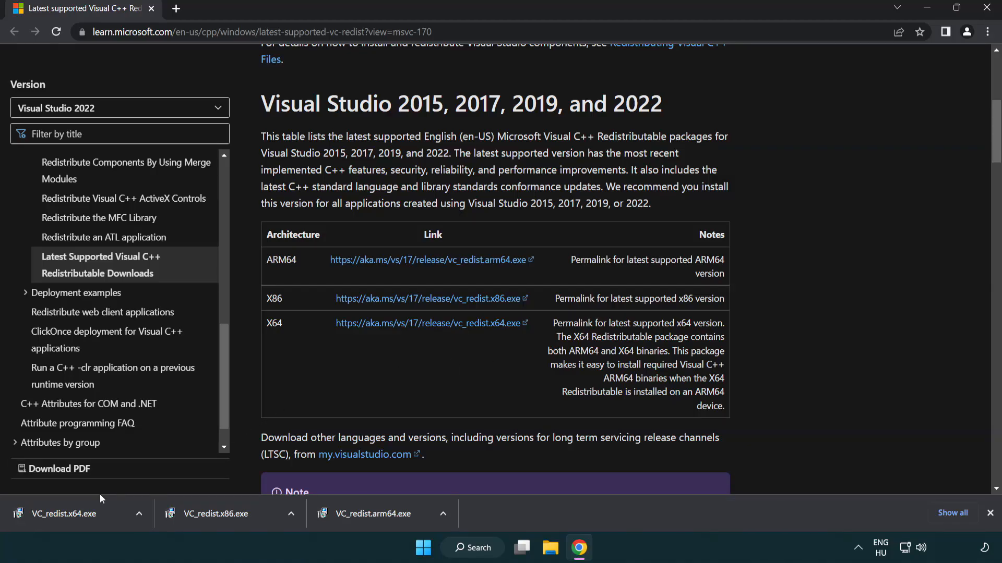
click(62, 513)
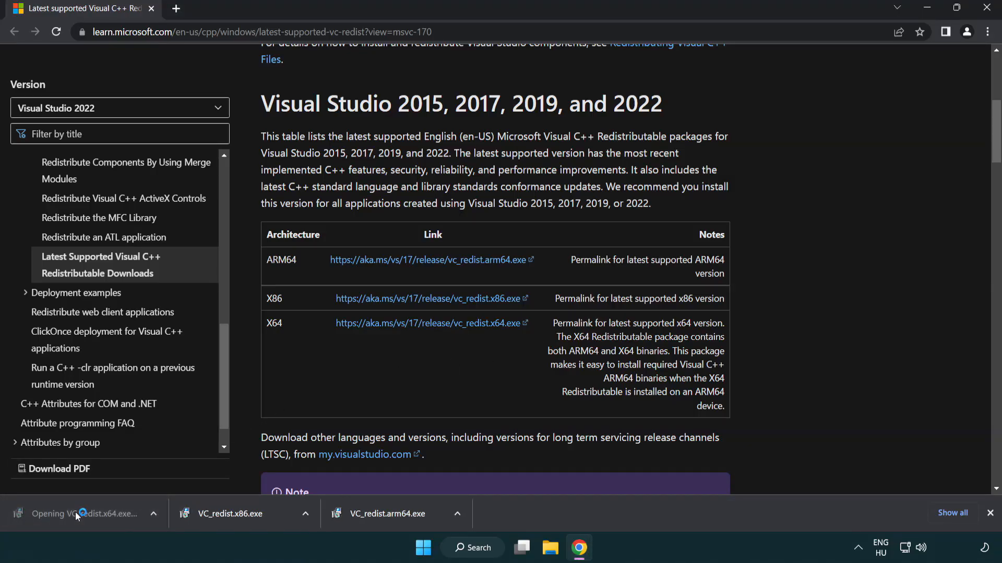
click(84, 513)
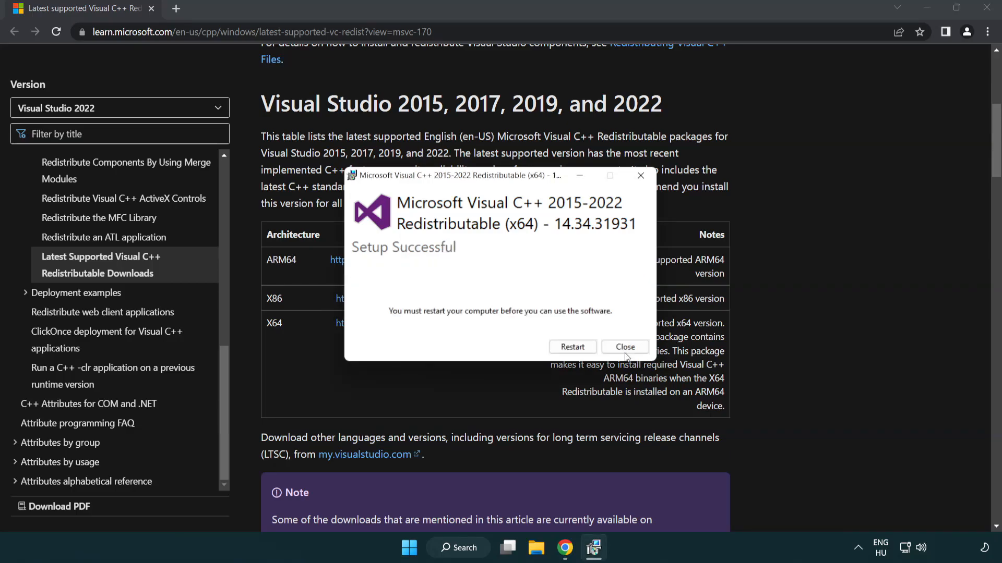
click(624, 346)
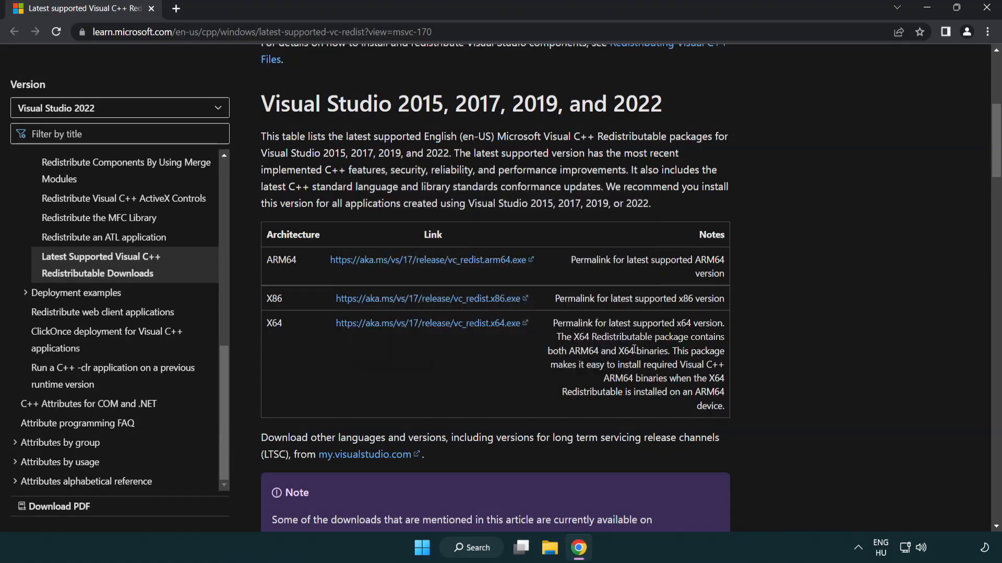
mouse_move(617, 260)
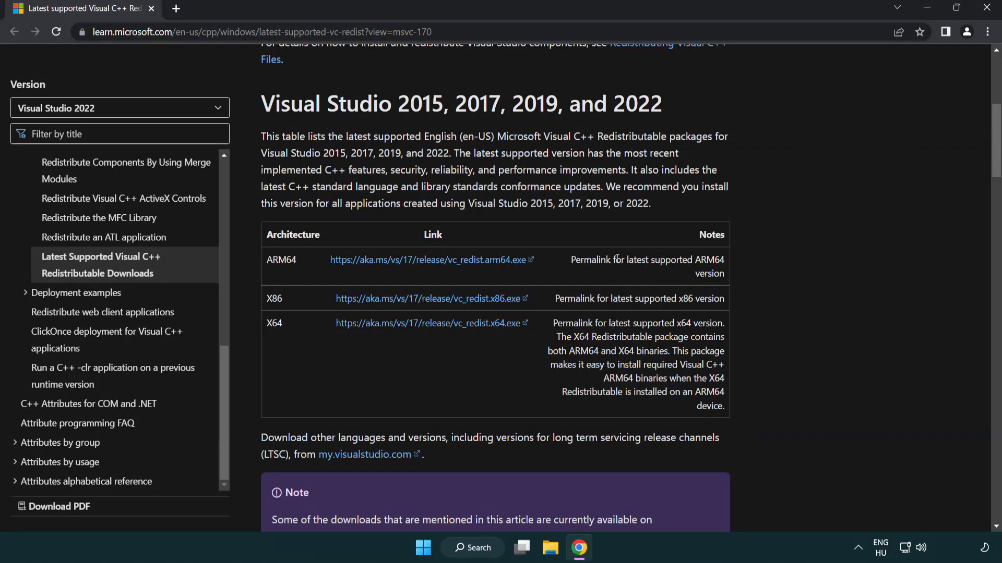
mouse_move(986, 8)
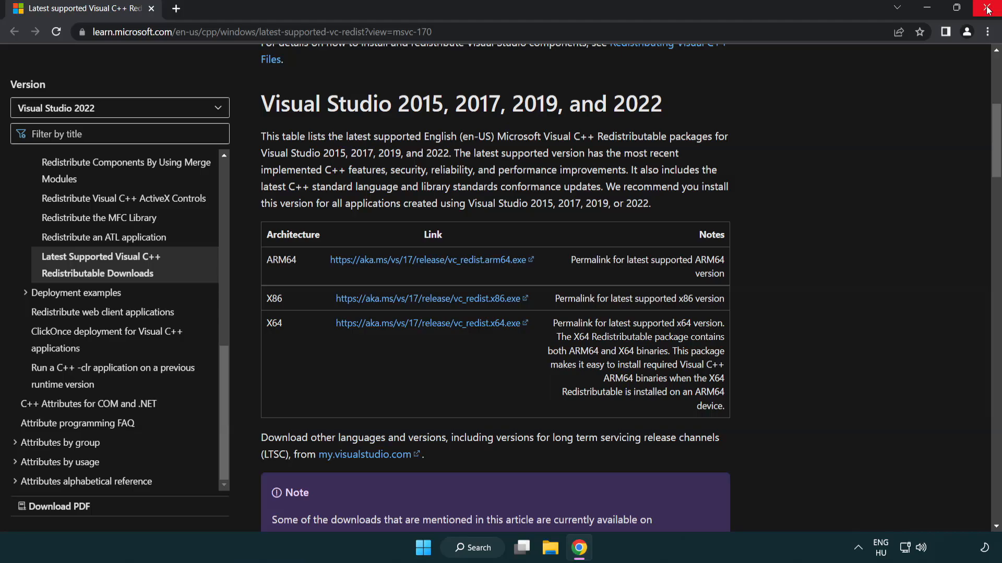
- Close Chrome and launch Command Prompt as administrator from Windows Search using 'cmd'
click(987, 9)
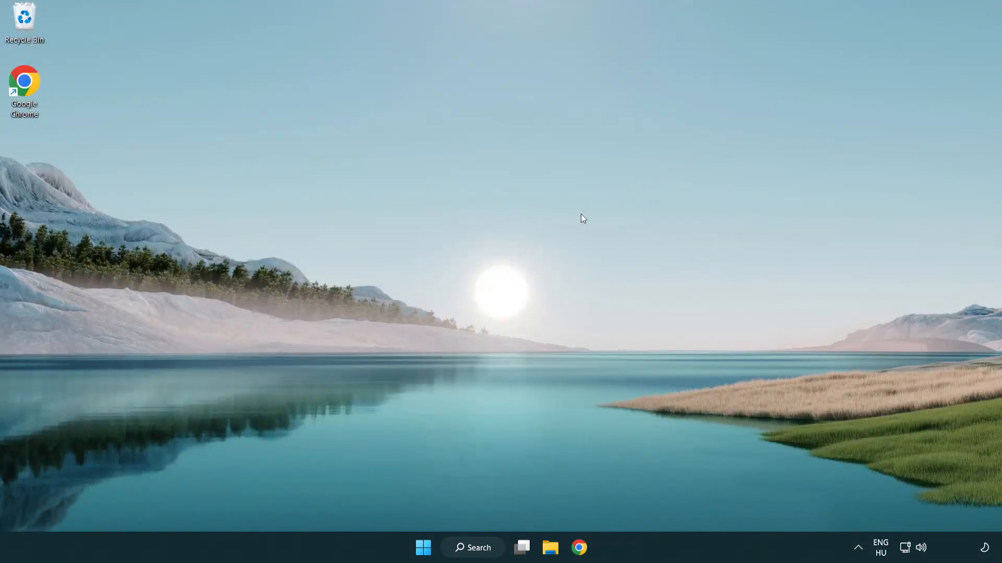
mouse_move(494, 480)
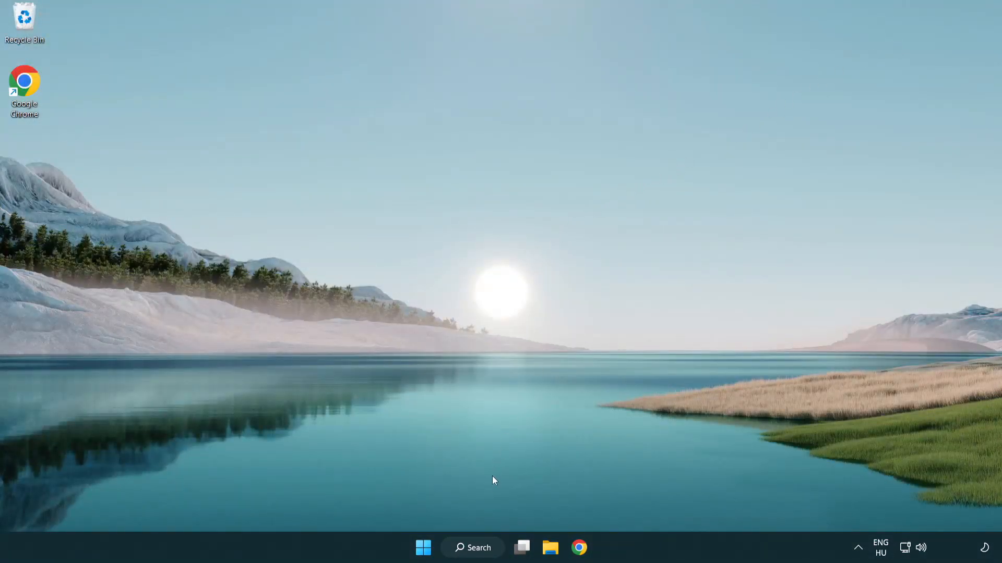
click(472, 548)
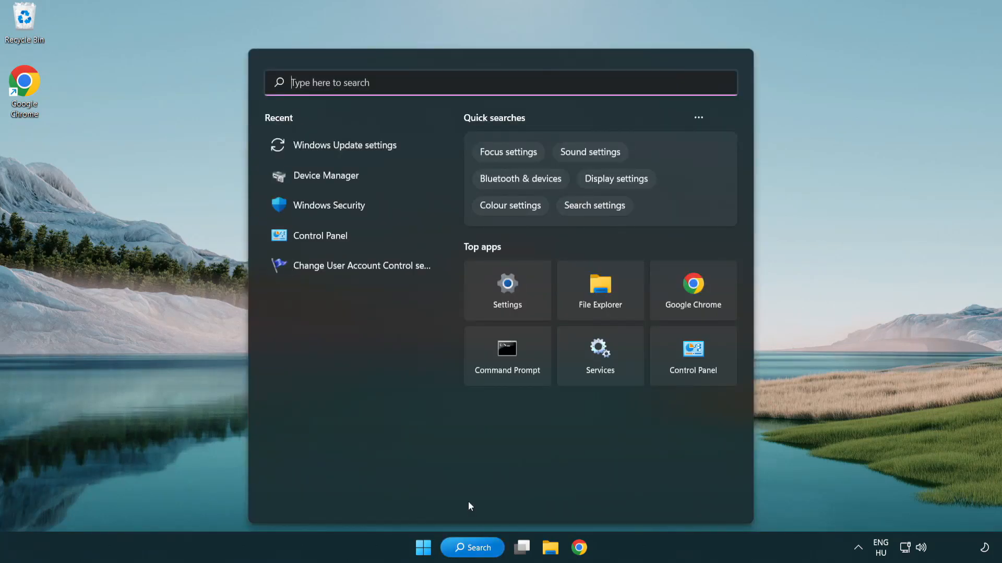
text(control Panel)
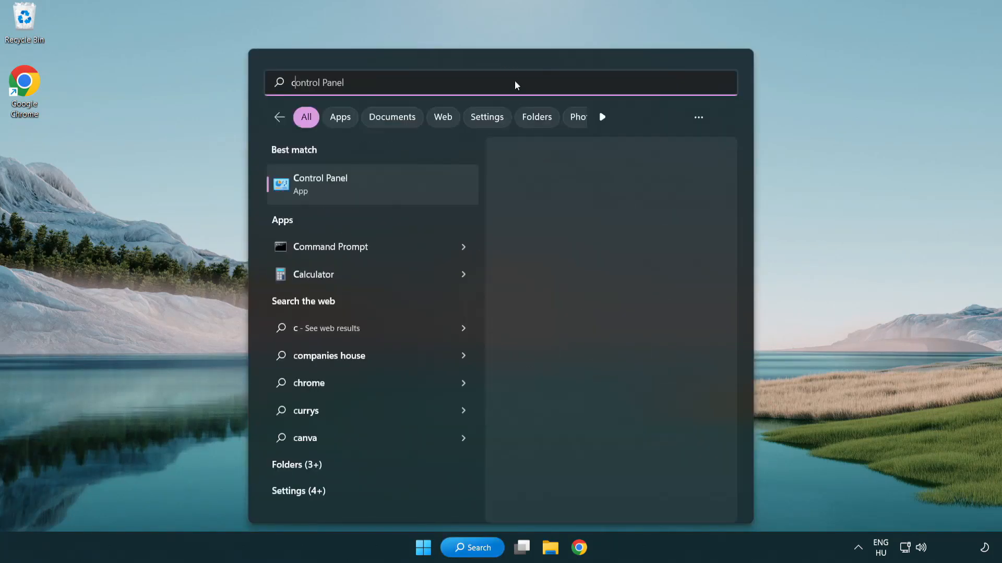
text(cmd)
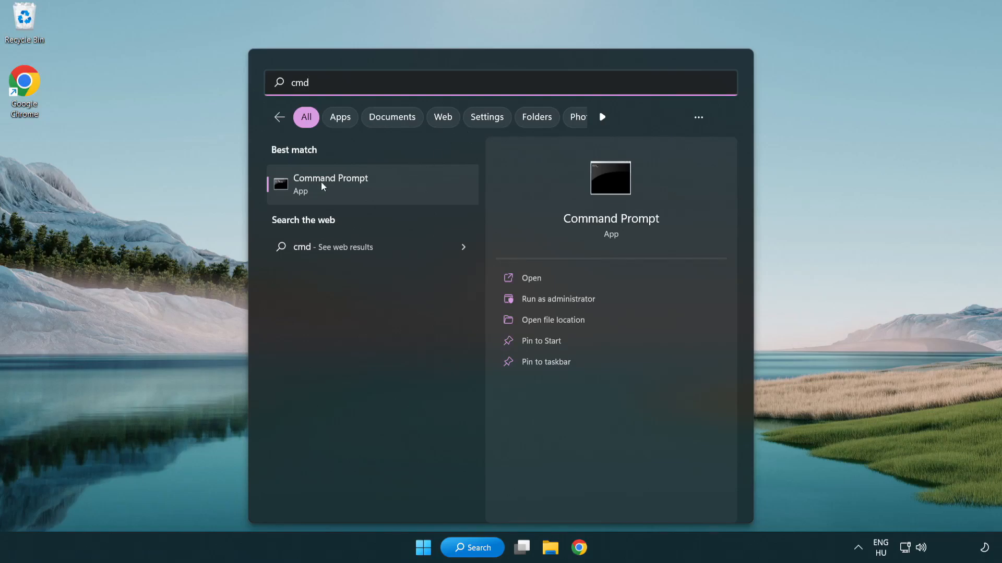
right_click(330, 184)
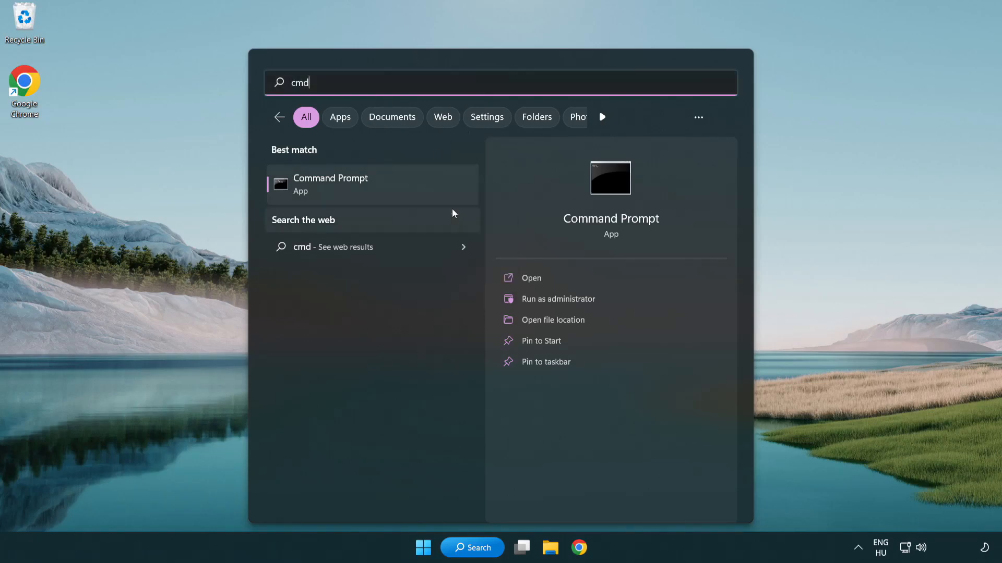
click(558, 299)
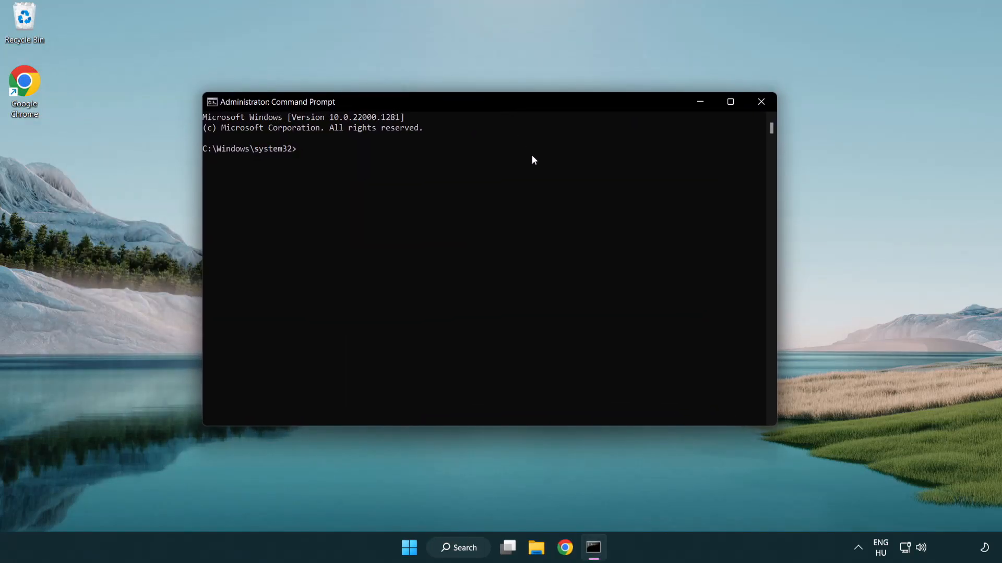
- Run sfc /scannow, which finds no integrity violations, then close the Command Prompt
text(sfc)
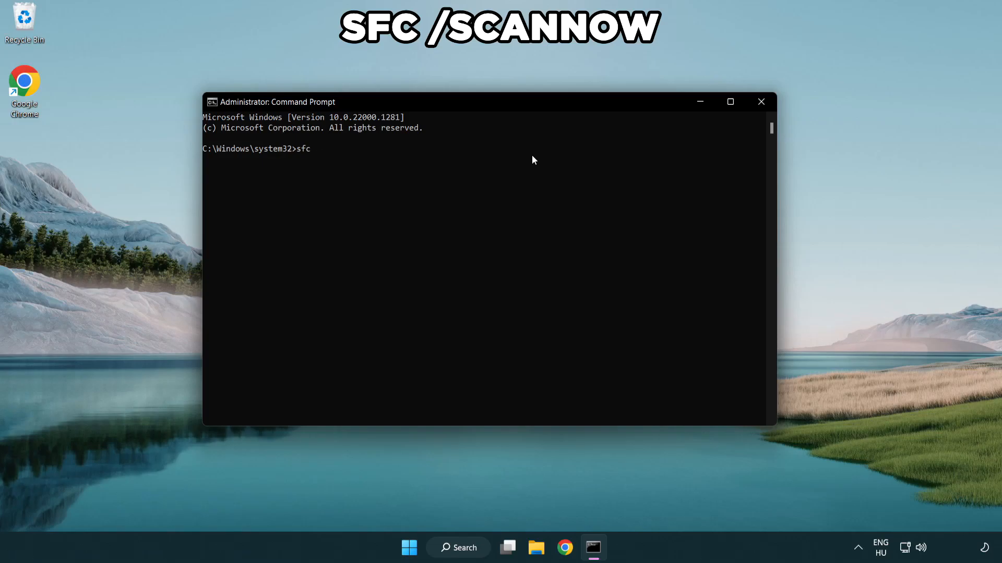
text(/scannow)
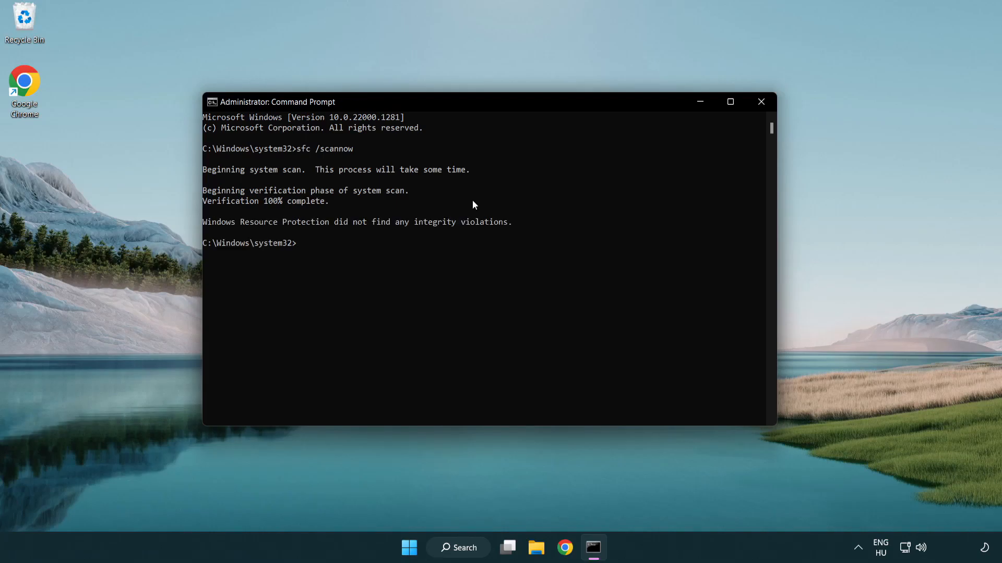
mouse_move(481, 172)
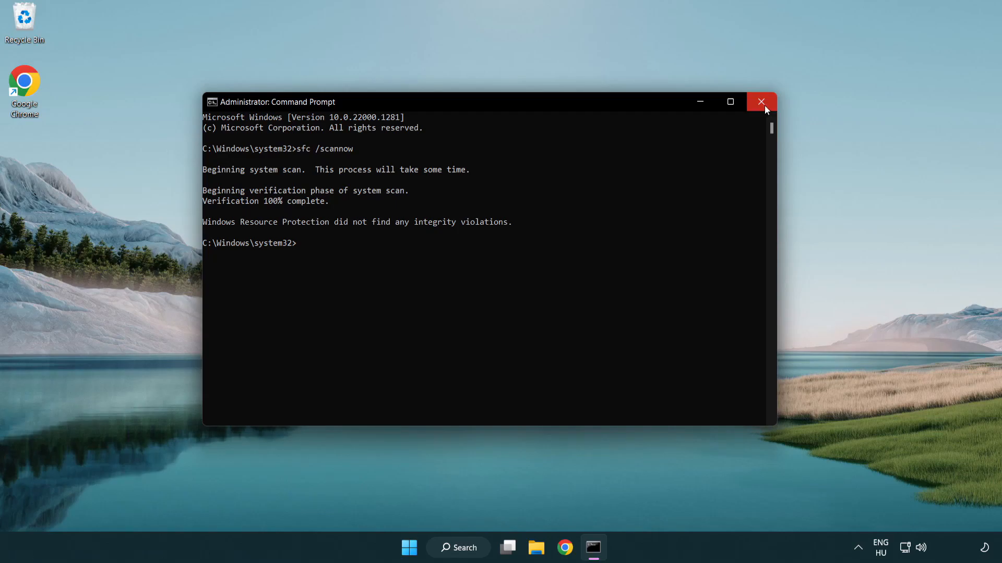
click(760, 102)
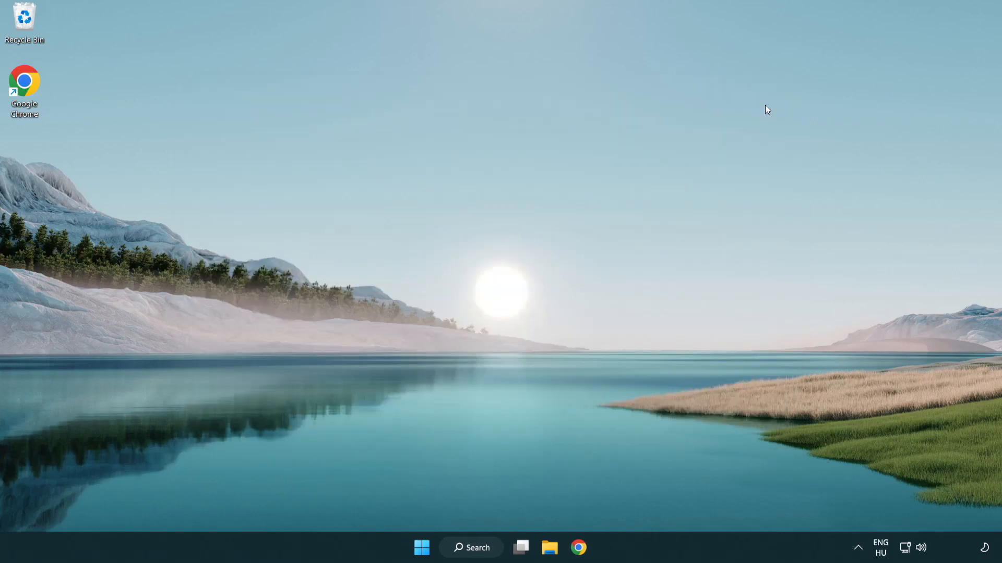
- Show the Start menu power options (Sleep, Shut down, Restart) to restart the PC
click(420, 548)
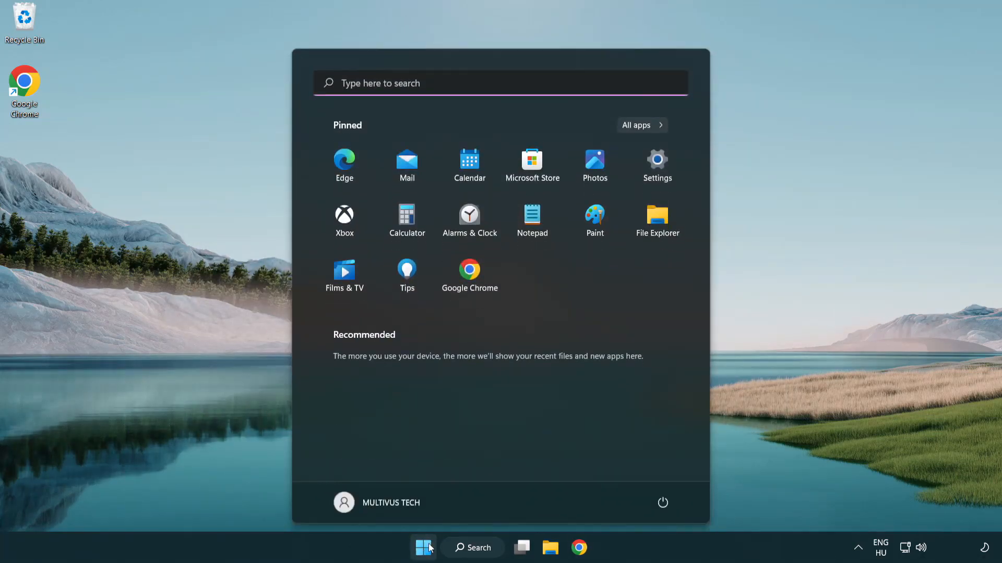
click(662, 503)
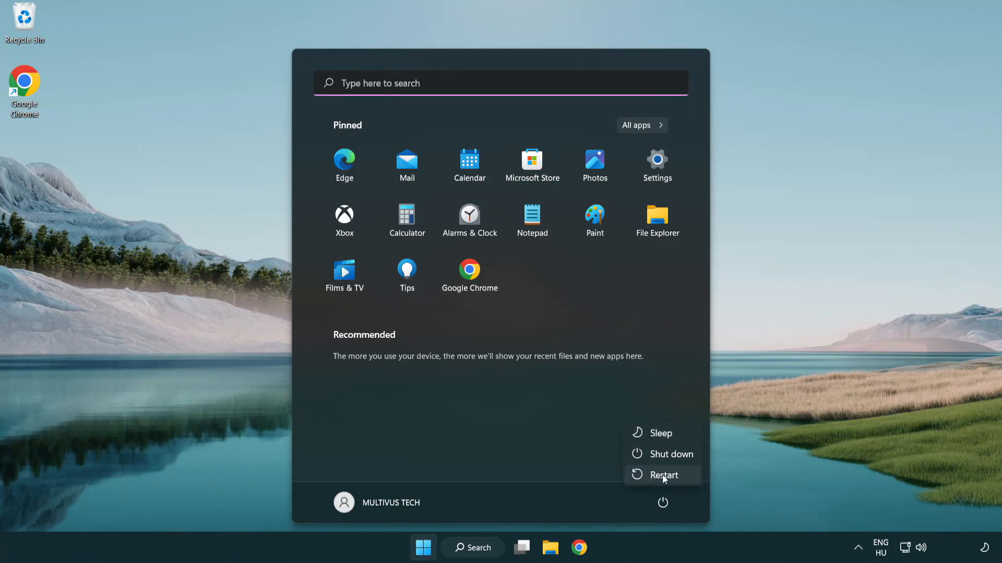
mouse_move(664, 474)
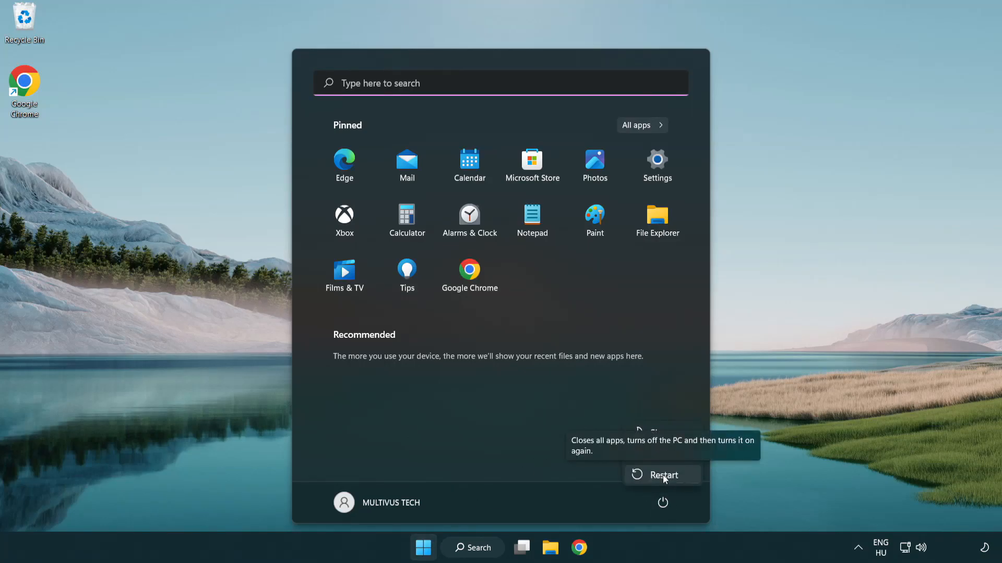